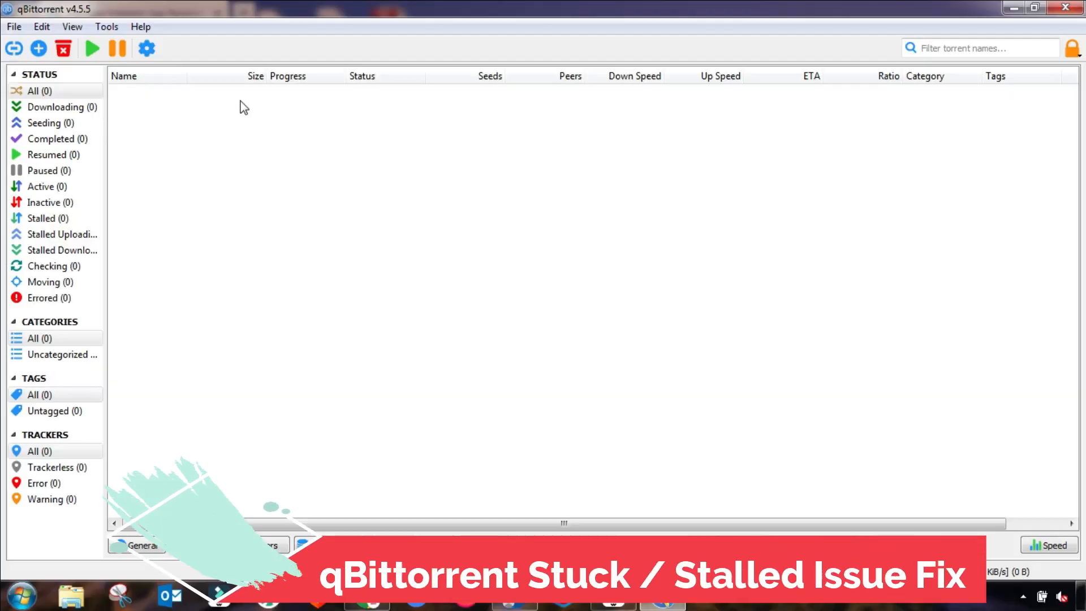
{"action": "mouse_move", "coordinate": [123, 103]}
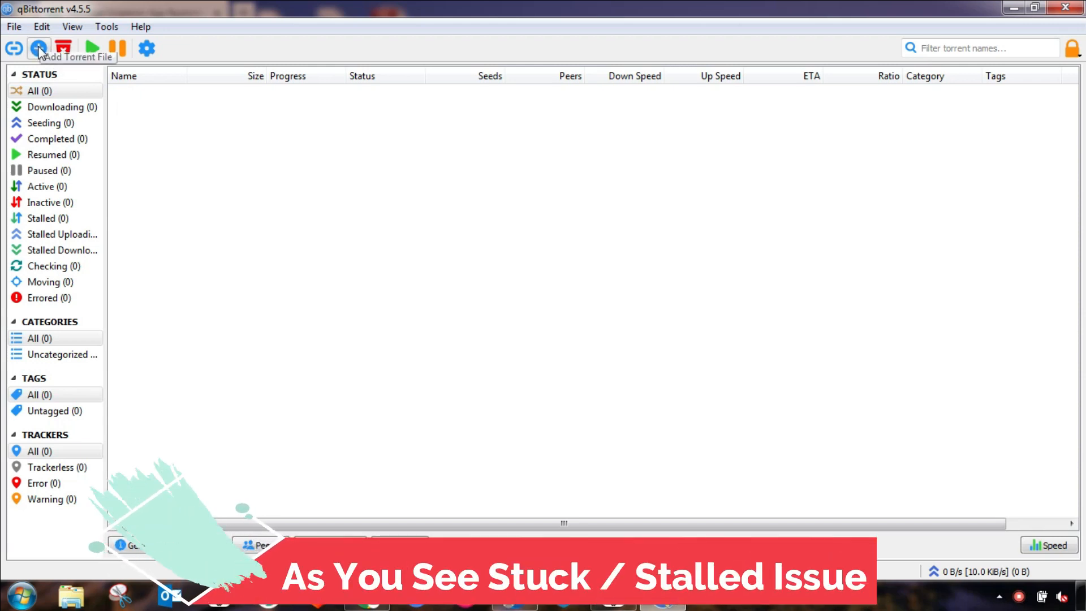
Choose the Microsoft Office Pro Plus 2016 torrent file from the BitTorrent folder for adding.
{"action": "left_click", "coordinate": [39, 47]}
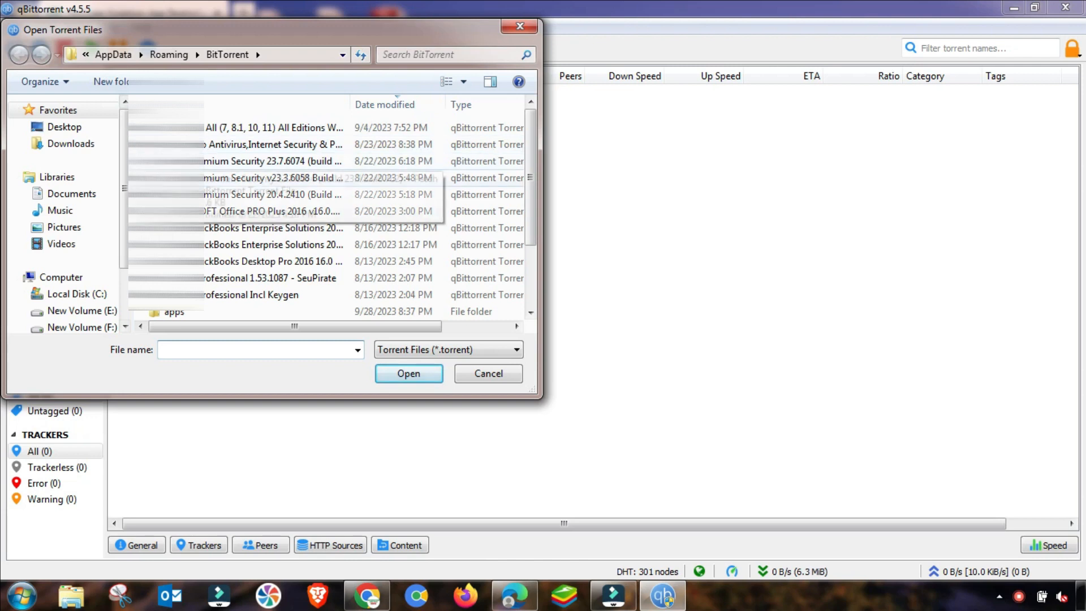
{"action": "mouse_move", "coordinate": [273, 194]}
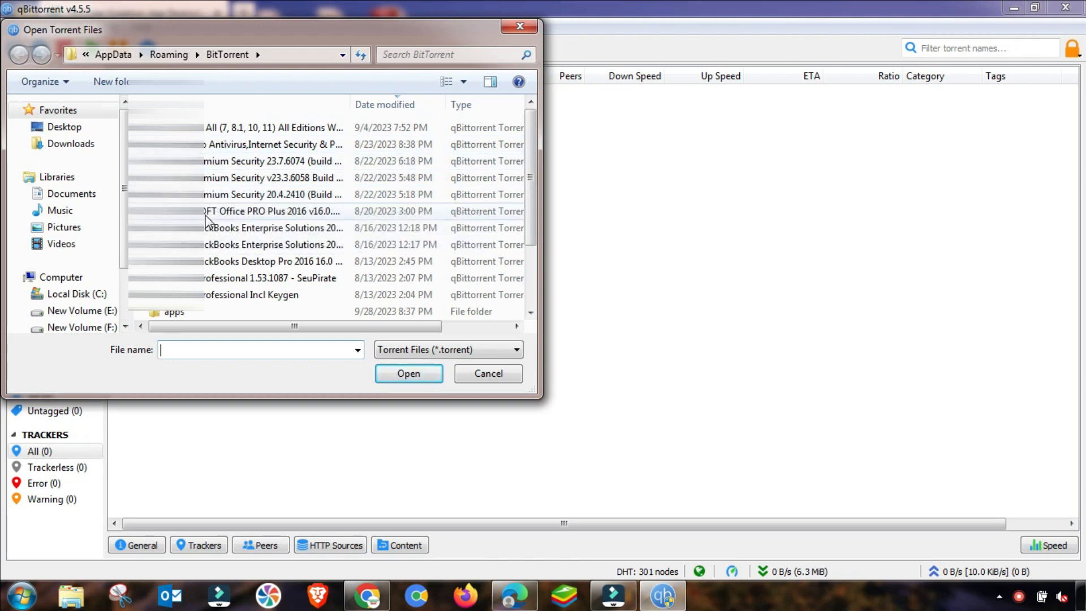
{"action": "left_click", "coordinate": [273, 212]}
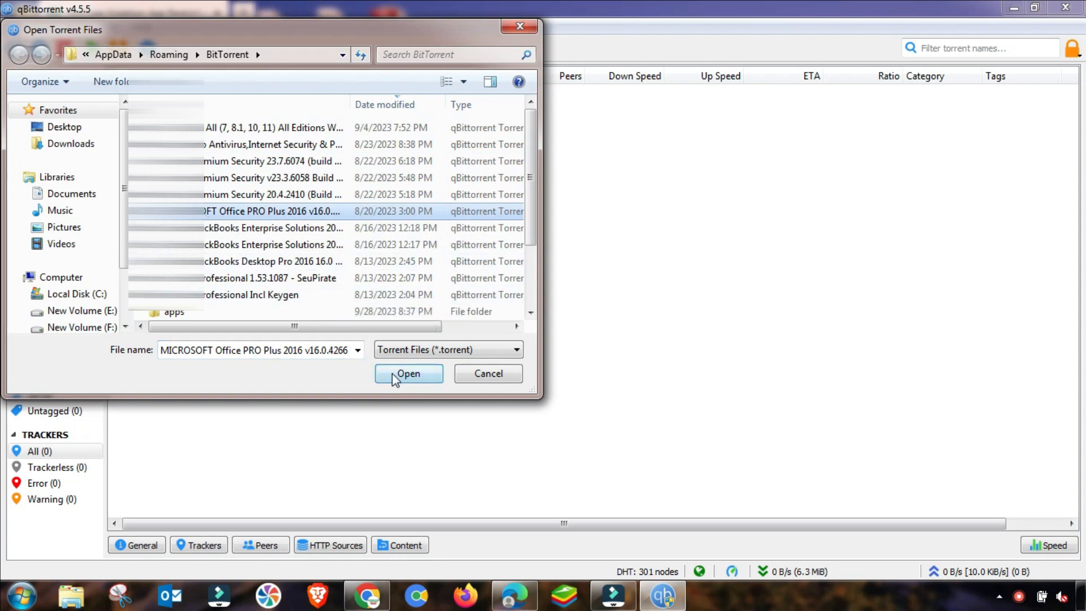
{"action": "left_click", "coordinate": [409, 373]}
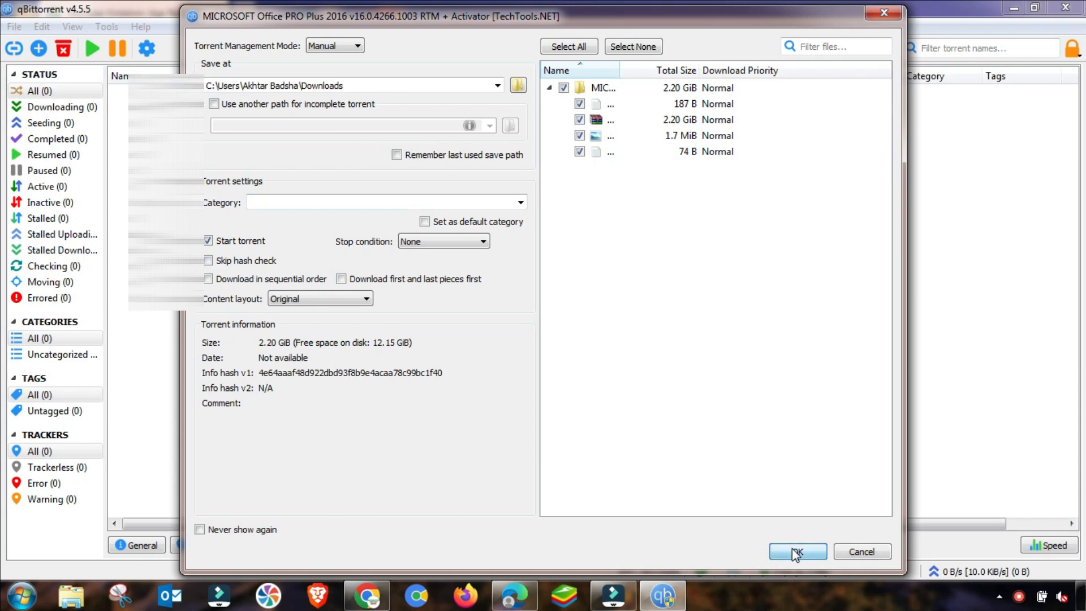
Add the Office torrent, then remove it with 'Also permanently delete the files' kept checked.
{"action": "left_click", "coordinate": [796, 551]}
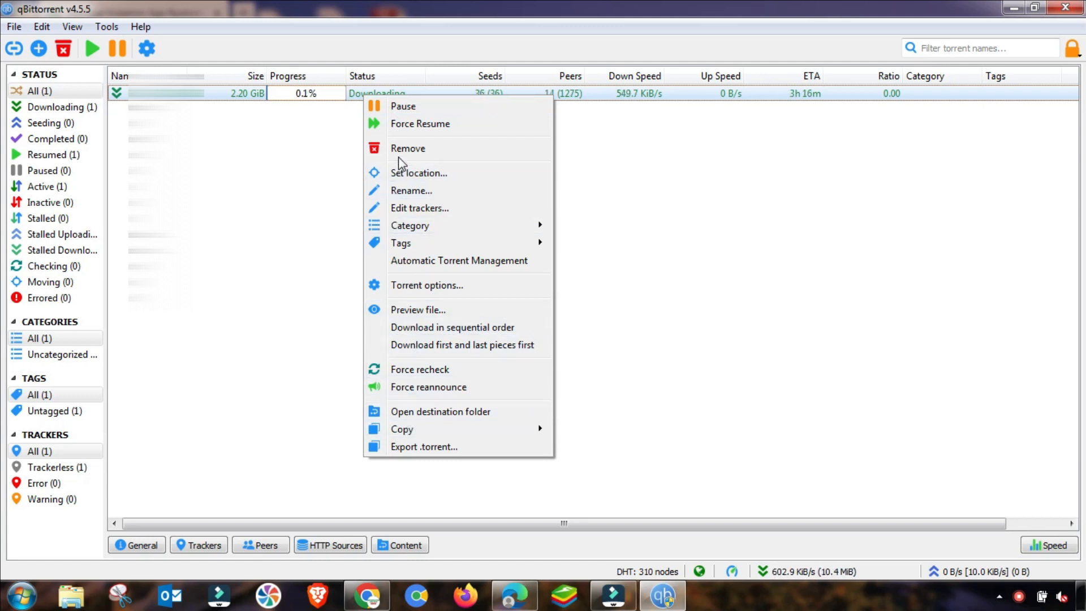
{"action": "left_click", "coordinate": [408, 148]}
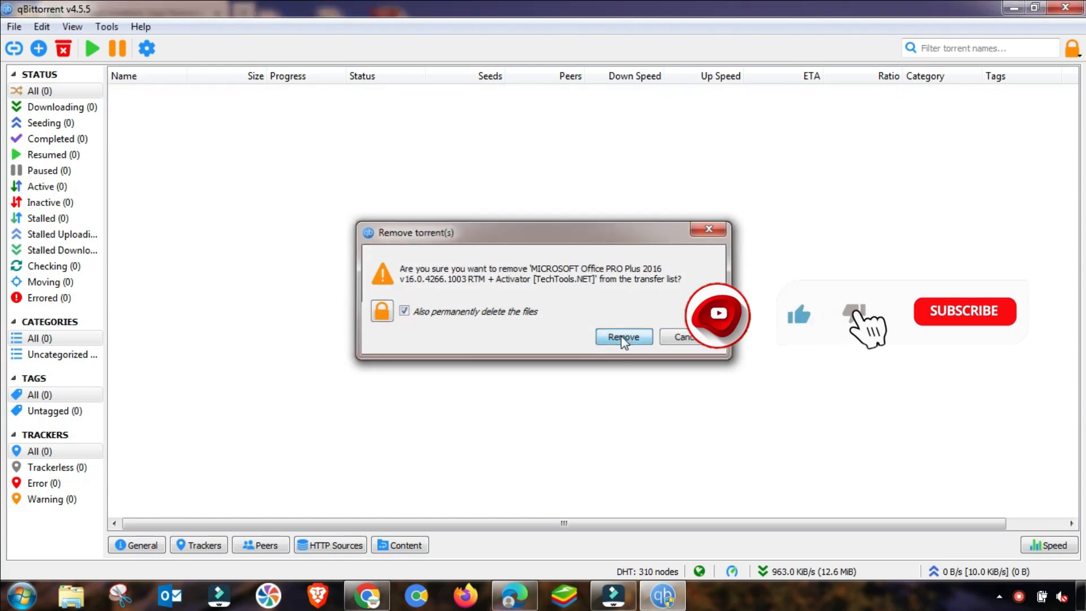
{"action": "left_click", "coordinate": [622, 337]}
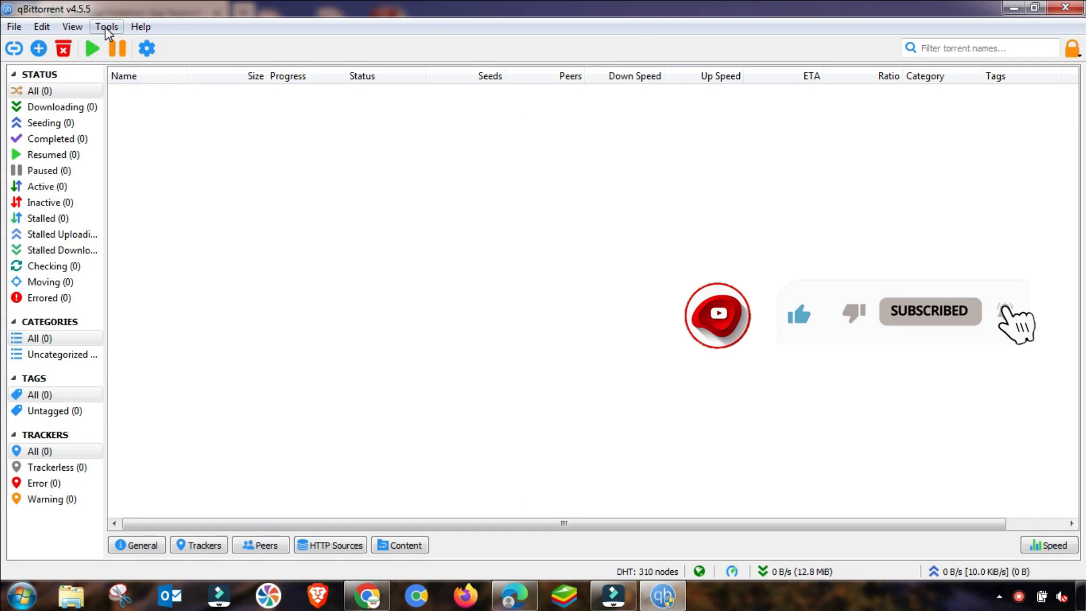
Bring up the Options window from the Tools menu.
{"action": "left_click", "coordinate": [106, 26]}
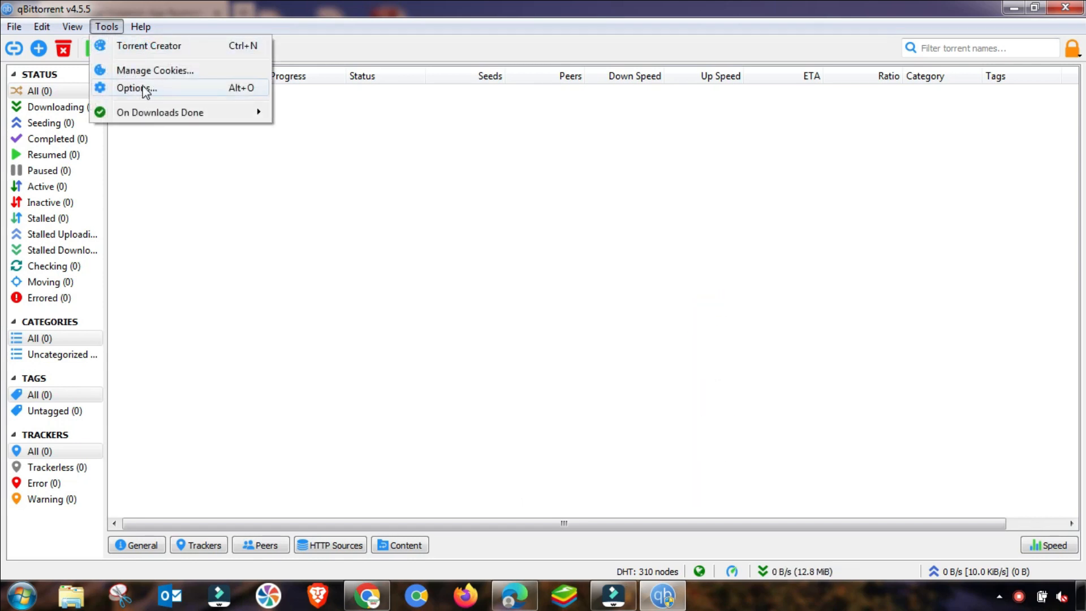
{"action": "left_click", "coordinate": [137, 88]}
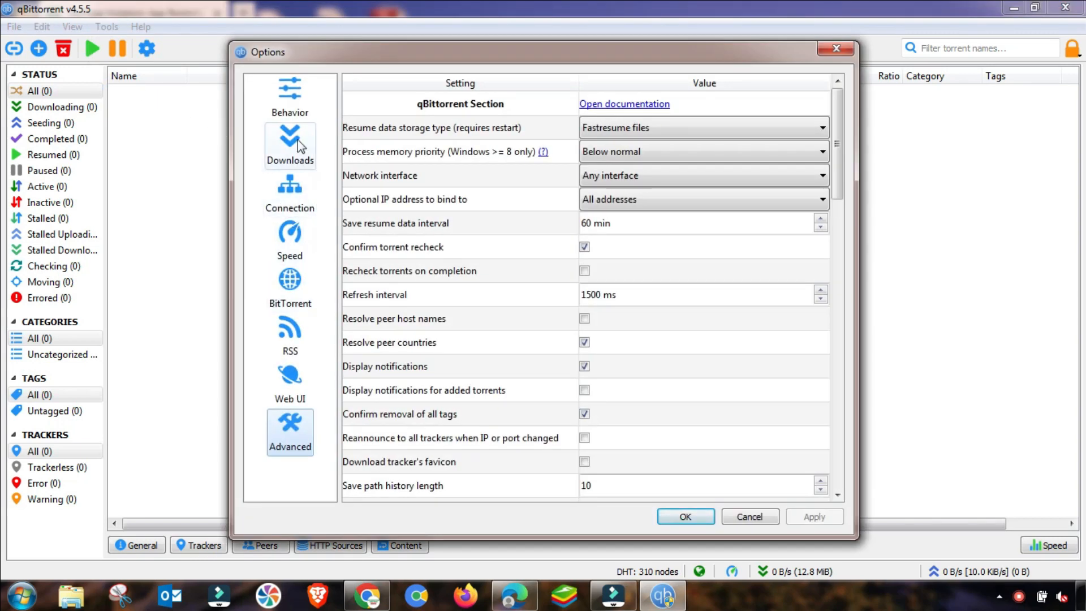
Browse the Behavior, Downloads, Connection, Speed and BitTorrent pages, ending on RSS.
{"action": "left_click", "coordinate": [289, 98]}
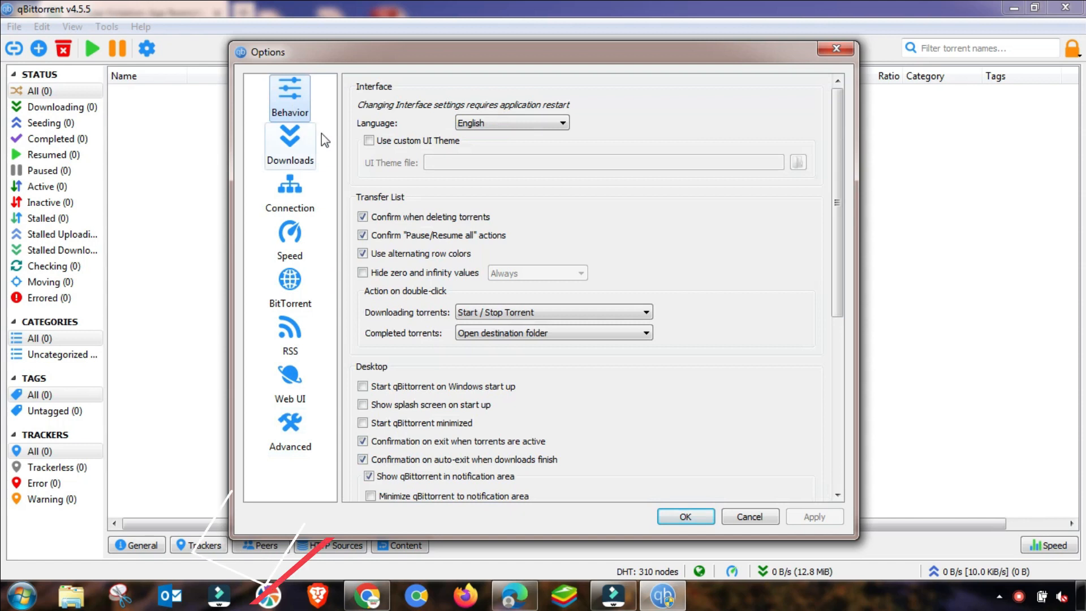
{"action": "left_click", "coordinate": [290, 144]}
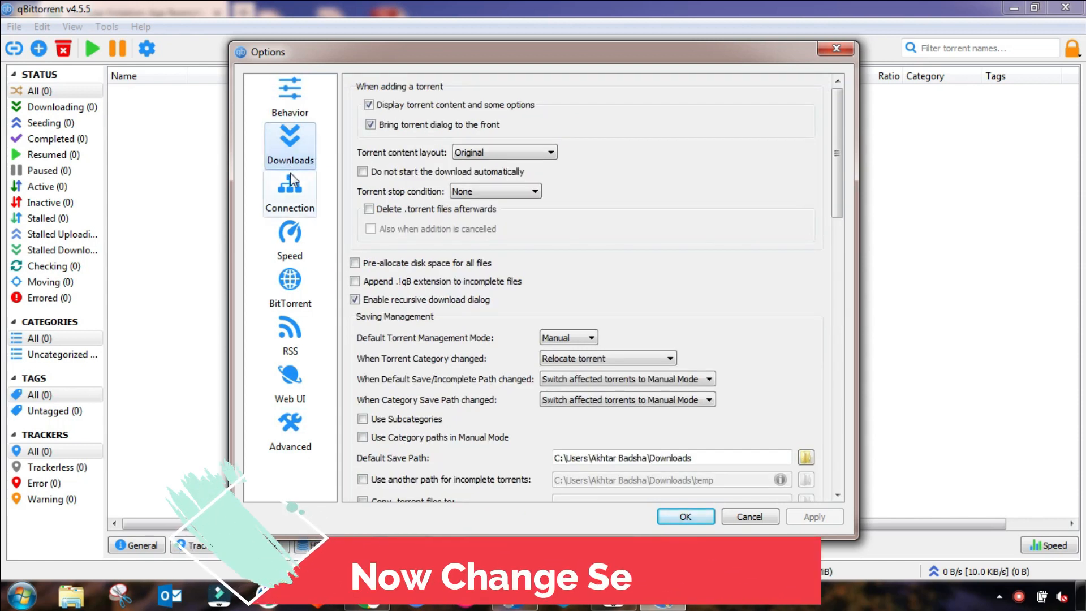
{"action": "left_click", "coordinate": [289, 192]}
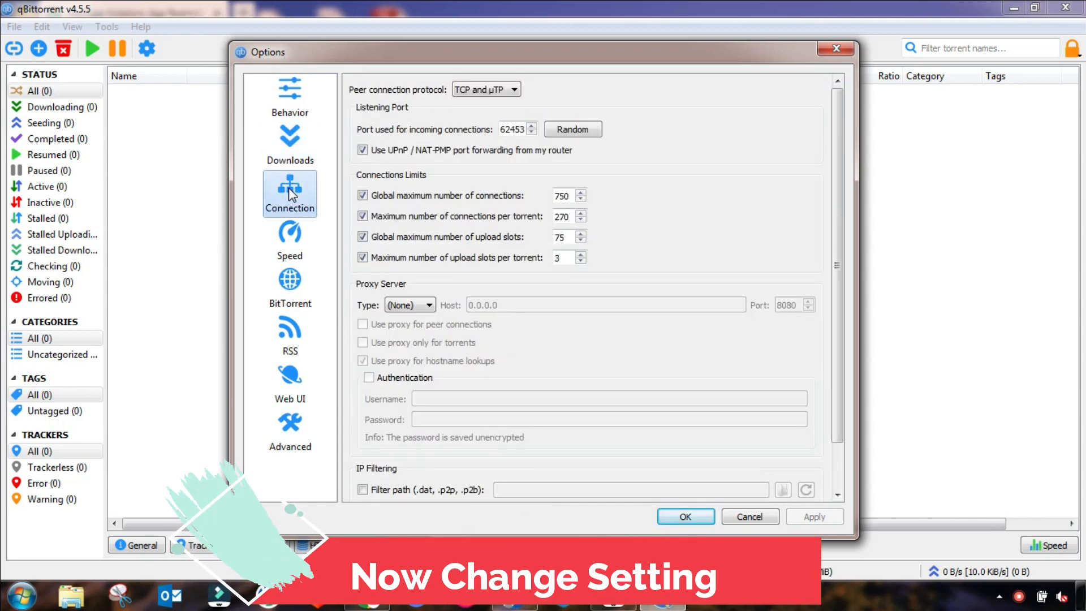
{"action": "left_click", "coordinate": [288, 239]}
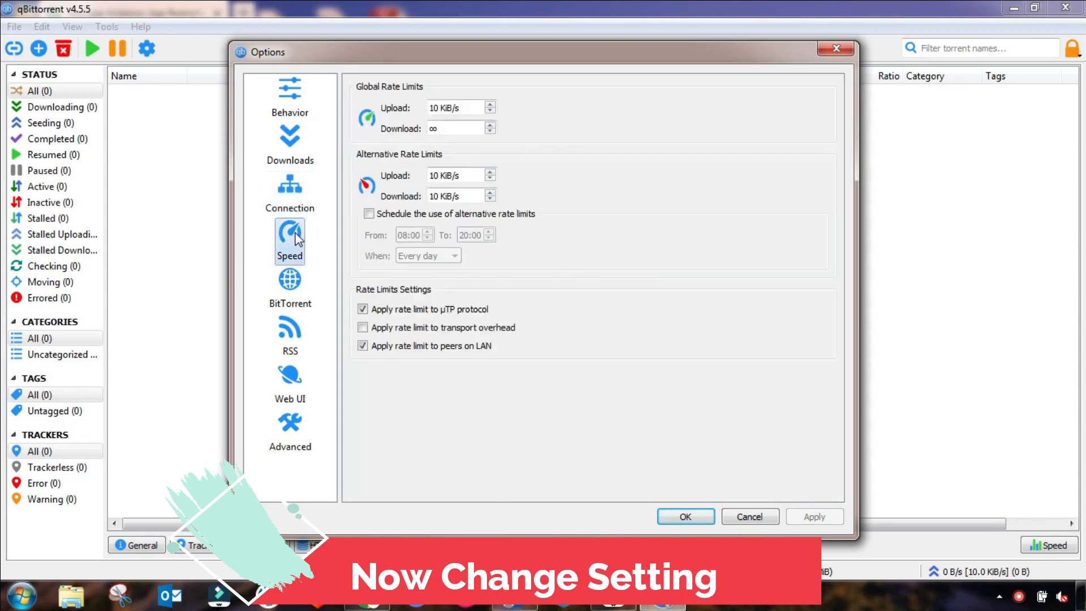
{"action": "left_click", "coordinate": [290, 284]}
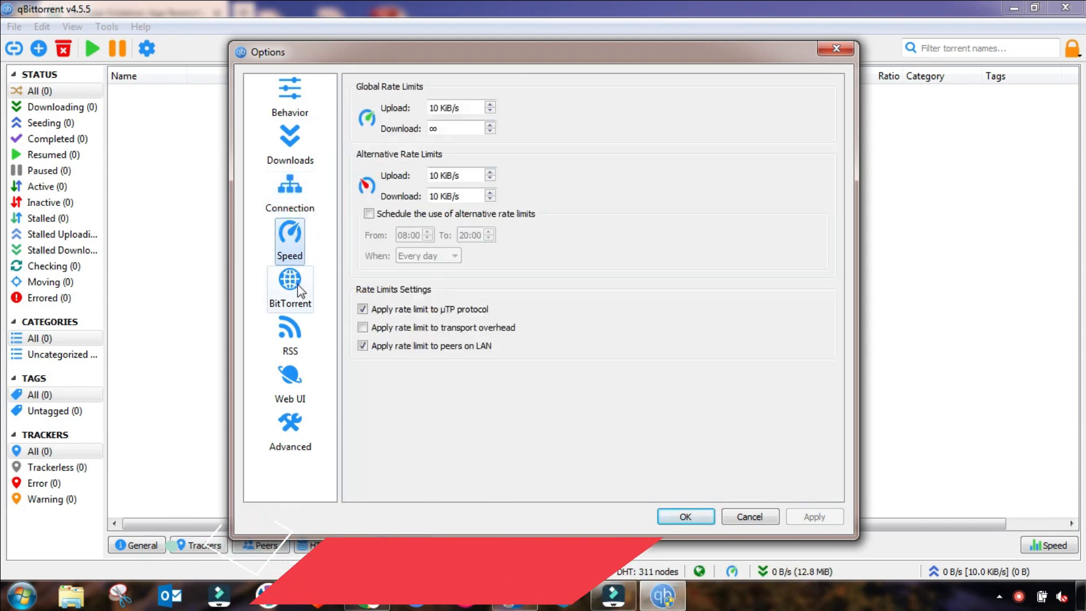
{"action": "left_click", "coordinate": [290, 283]}
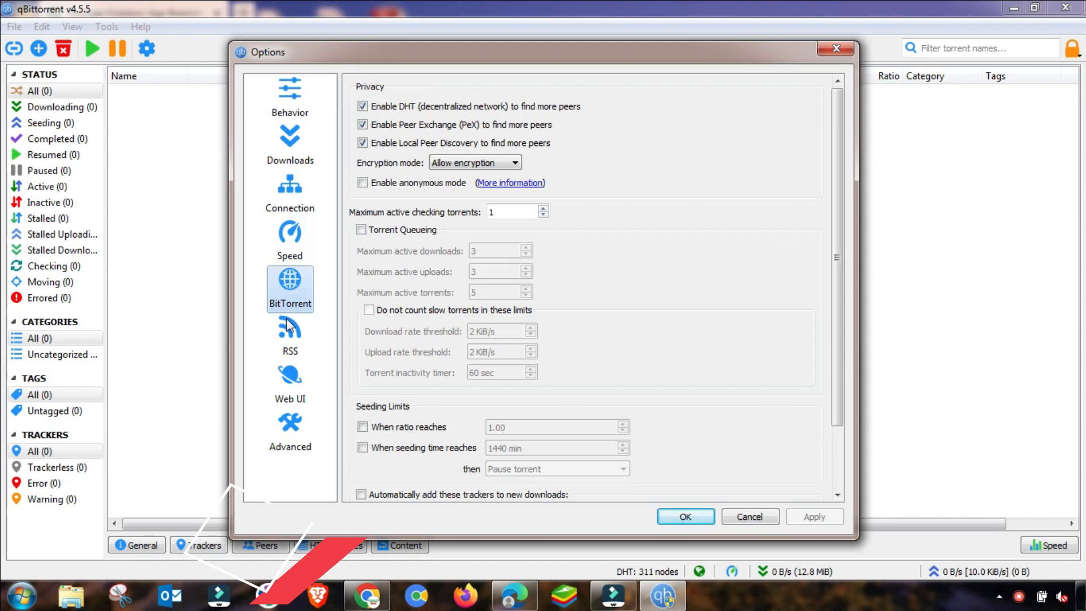
{"action": "left_click", "coordinate": [290, 336]}
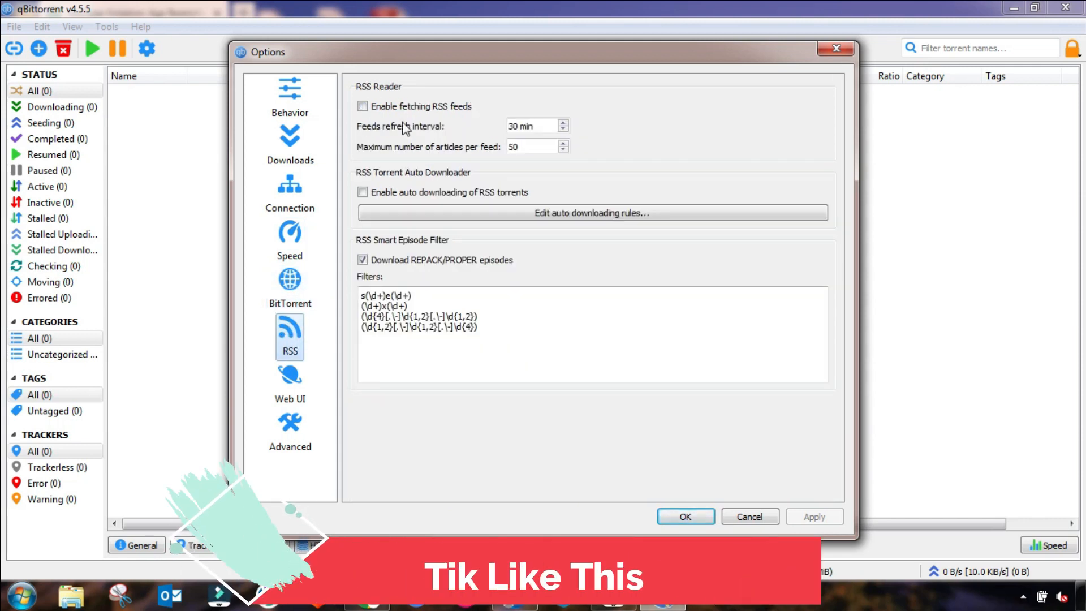
Enable fetching RSS feeds and auto downloading of RSS torrents, then apply.
{"action": "left_click", "coordinate": [362, 107]}
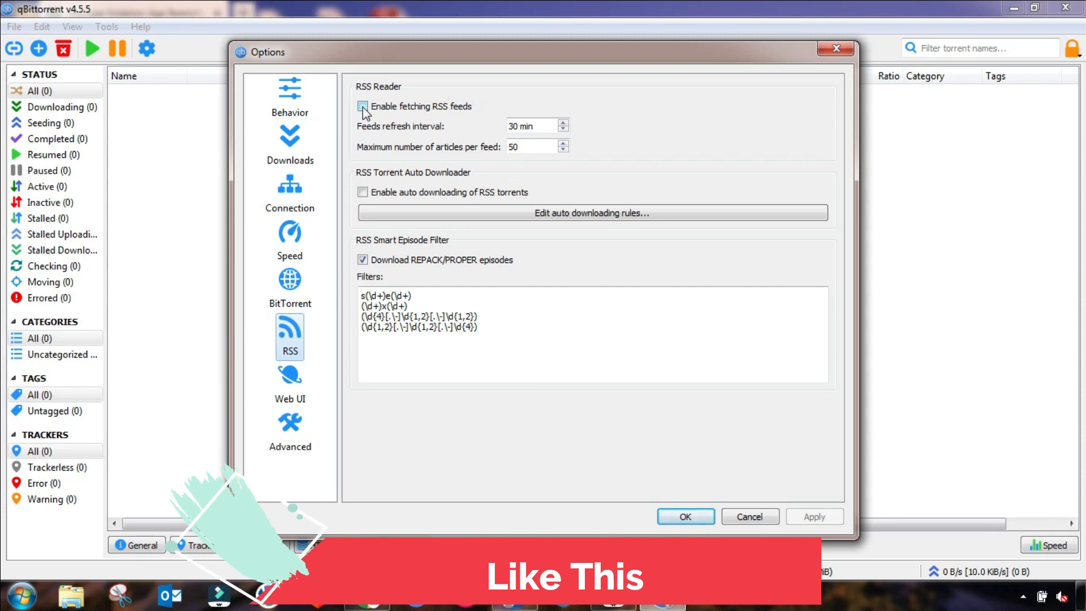
{"action": "left_click", "coordinate": [362, 107]}
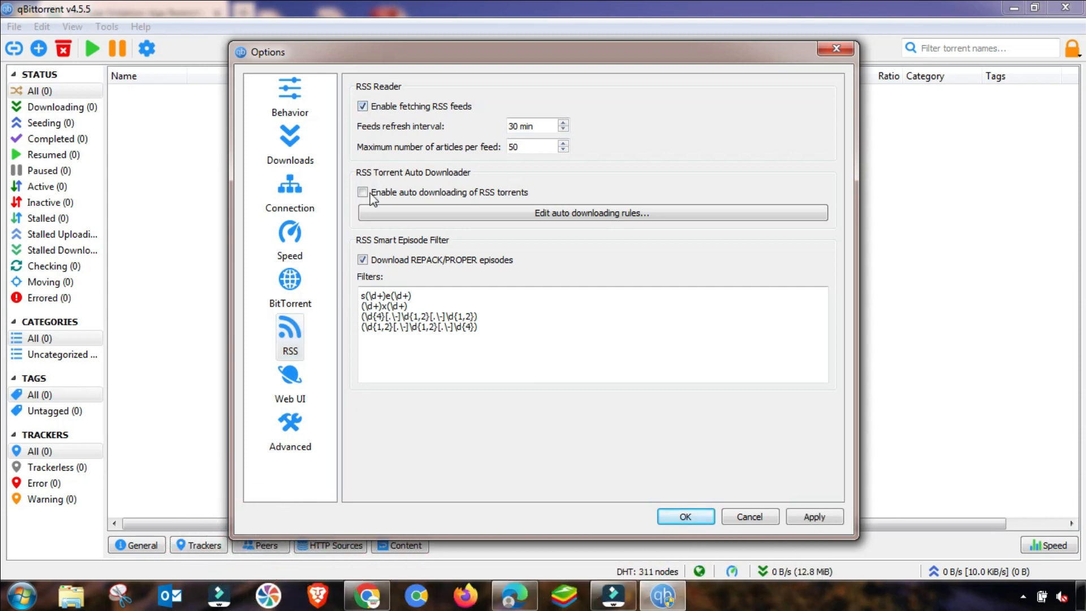
{"action": "left_click", "coordinate": [362, 192]}
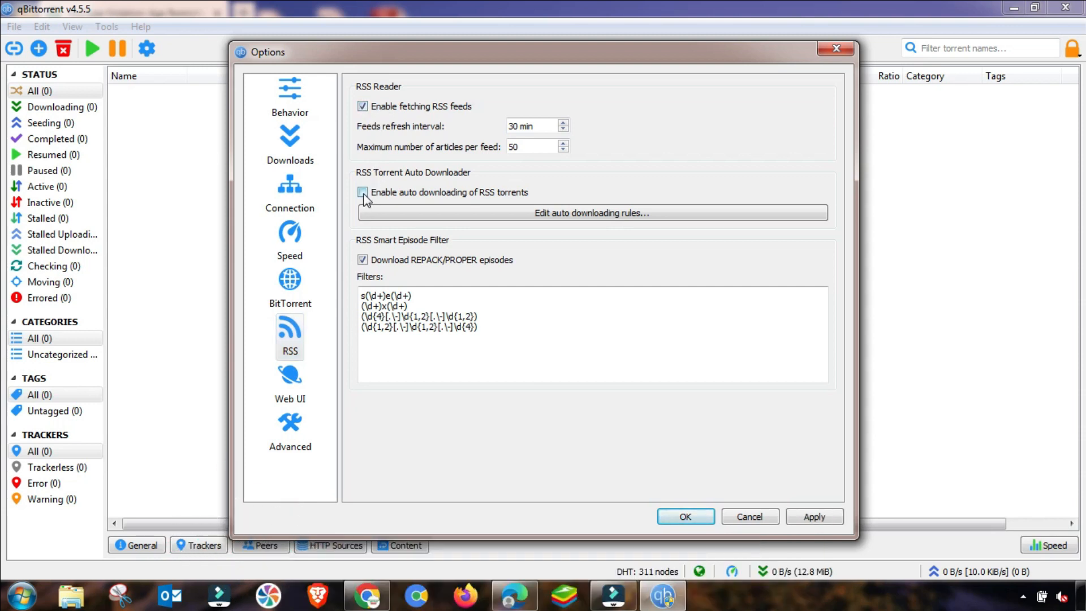
{"action": "left_click", "coordinate": [362, 192]}
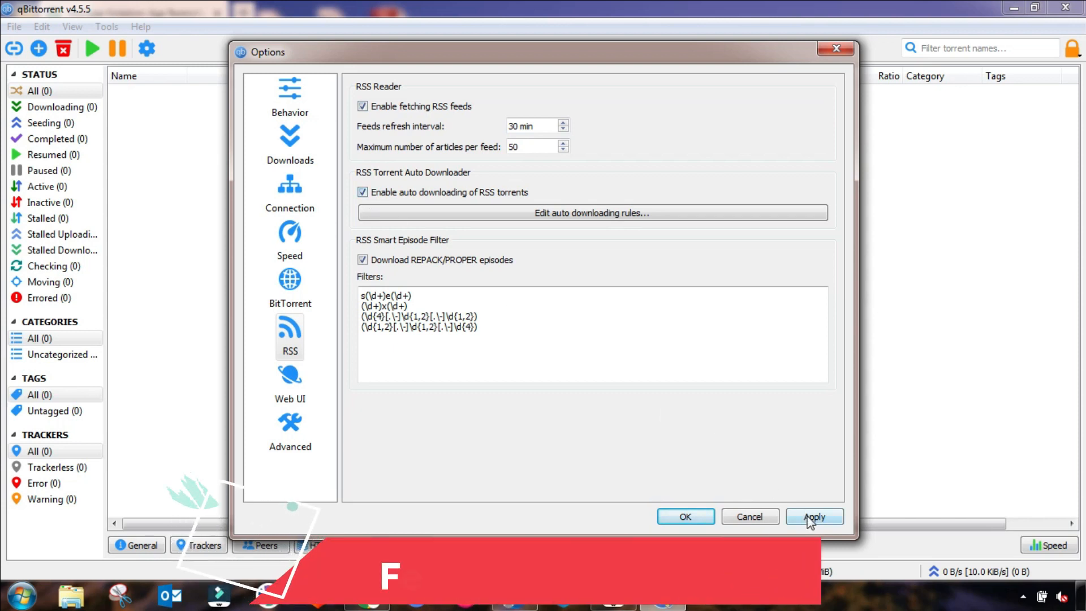
{"action": "left_click", "coordinate": [813, 517]}
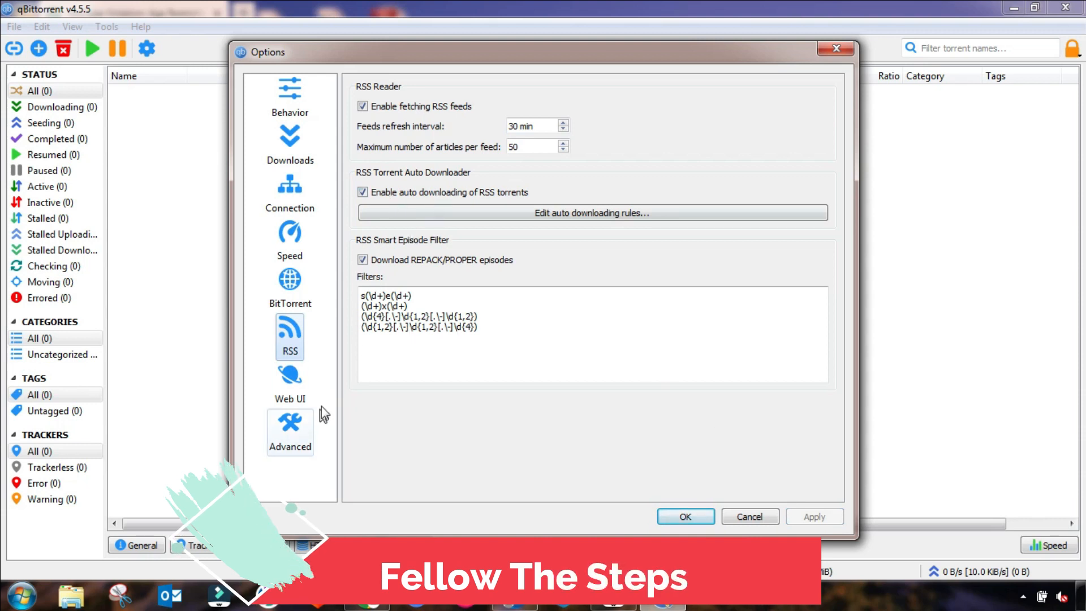
View the Web UI page, then switch to the Advanced settings list.
{"action": "left_click", "coordinate": [290, 384]}
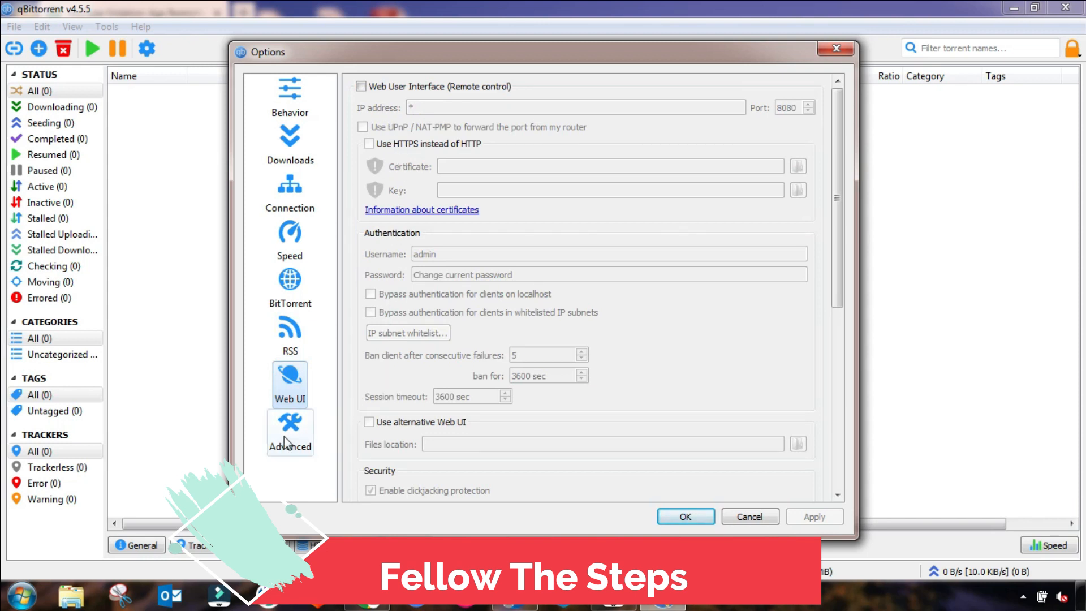
{"action": "left_click", "coordinate": [290, 430]}
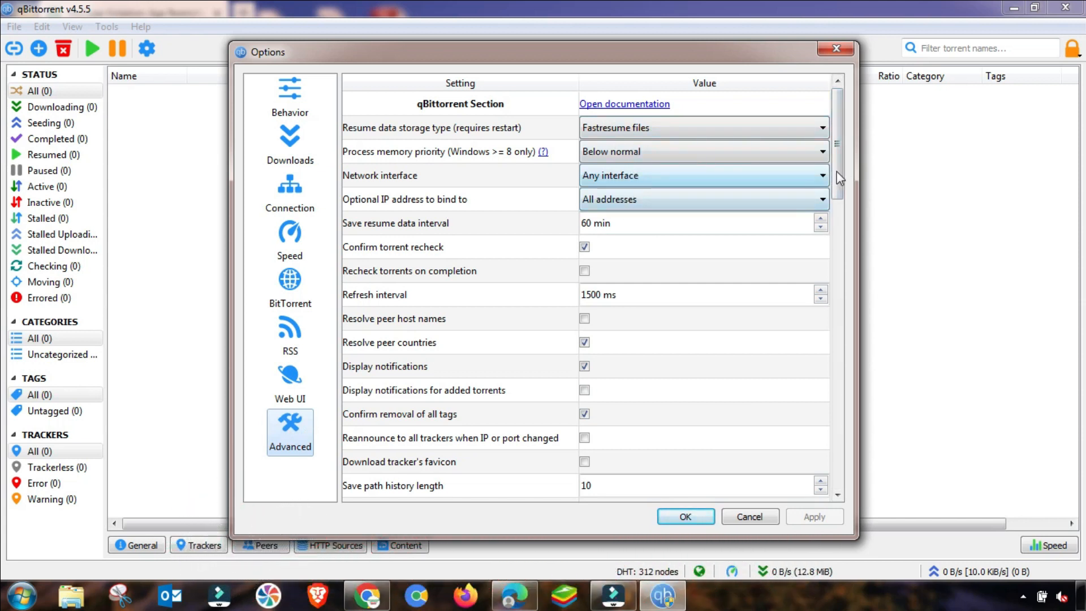
Enable resolving peer host names and countries, added-torrent notifications and reannounce on IP/port change.
{"action": "scroll", "scroll_direction": "down", "scroll_amount": 3}
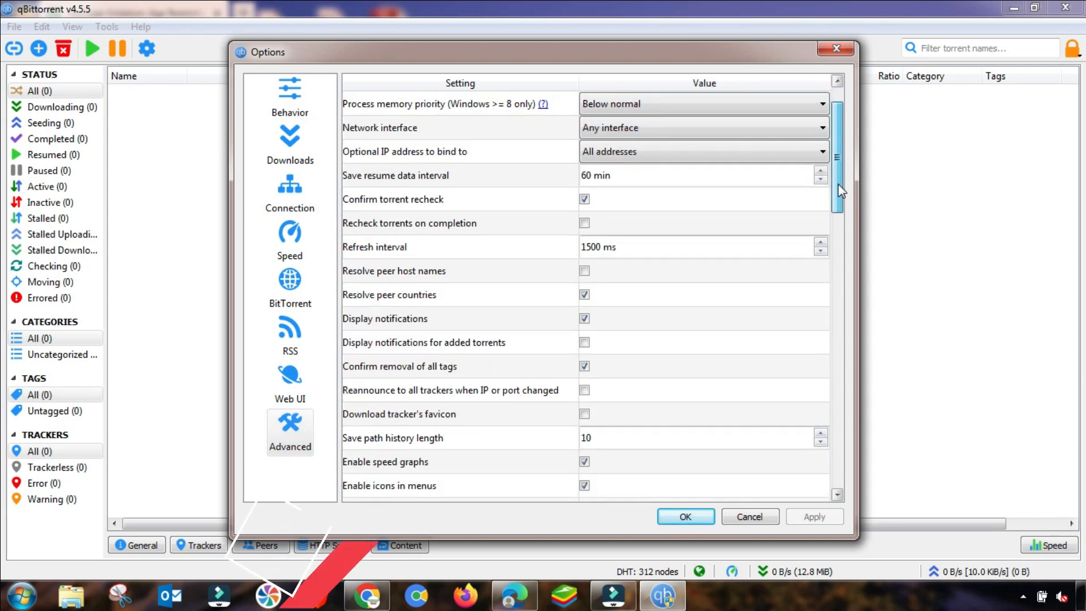
{"action": "scroll", "scroll_direction": "down", "scroll_amount": 3}
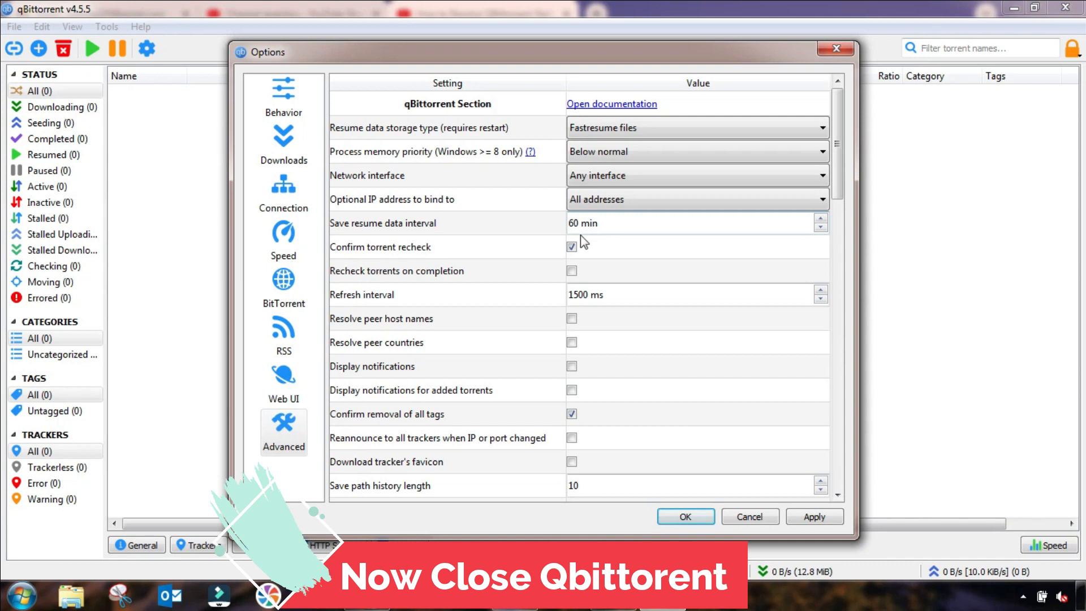
{"action": "left_click", "coordinate": [572, 246]}
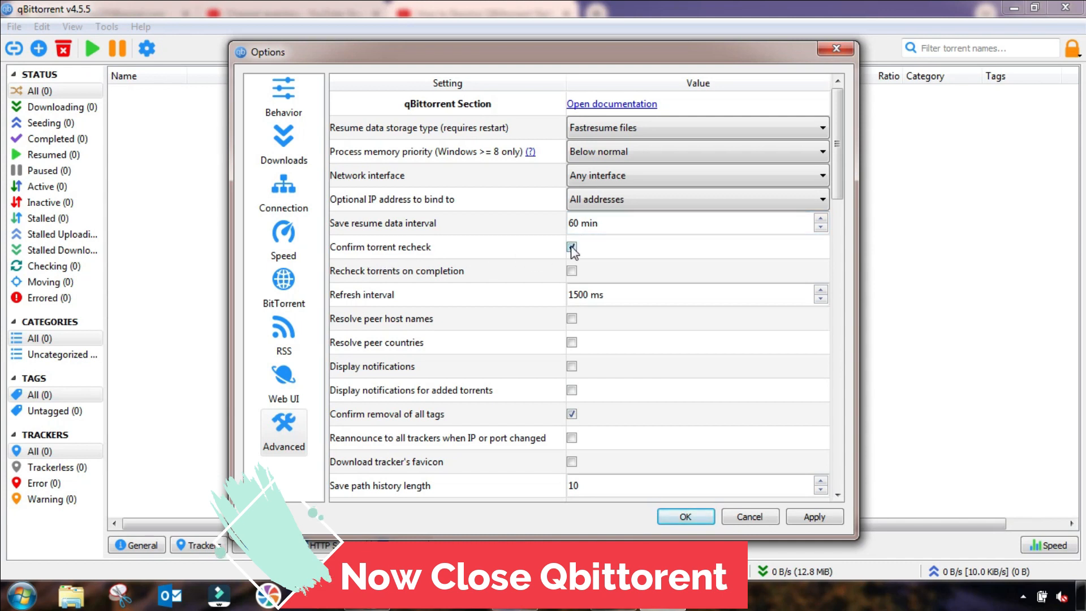
{"action": "left_click", "coordinate": [571, 247]}
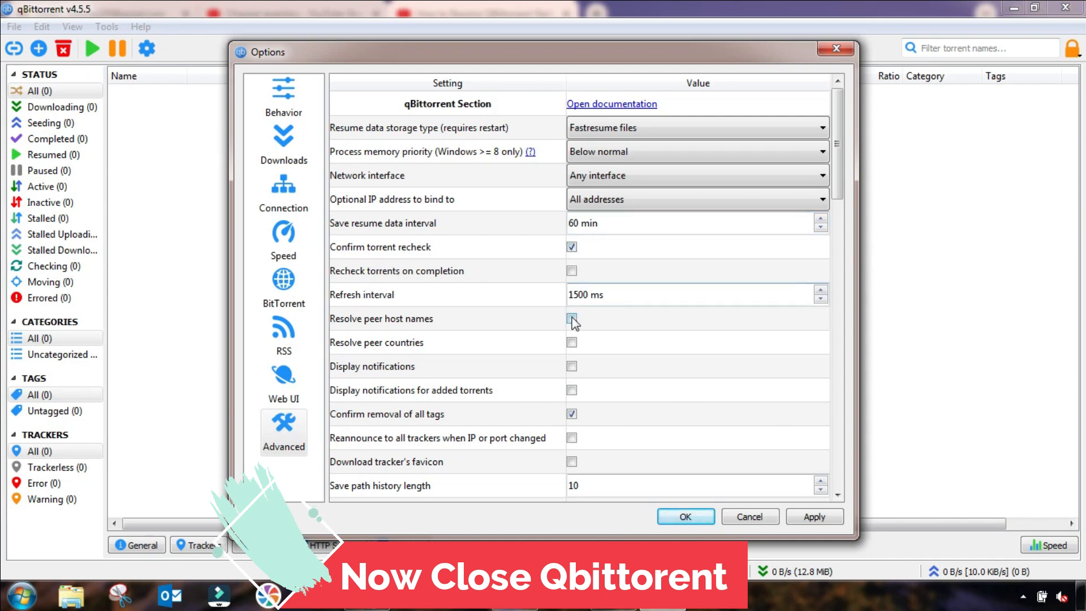
{"action": "left_click", "coordinate": [573, 319]}
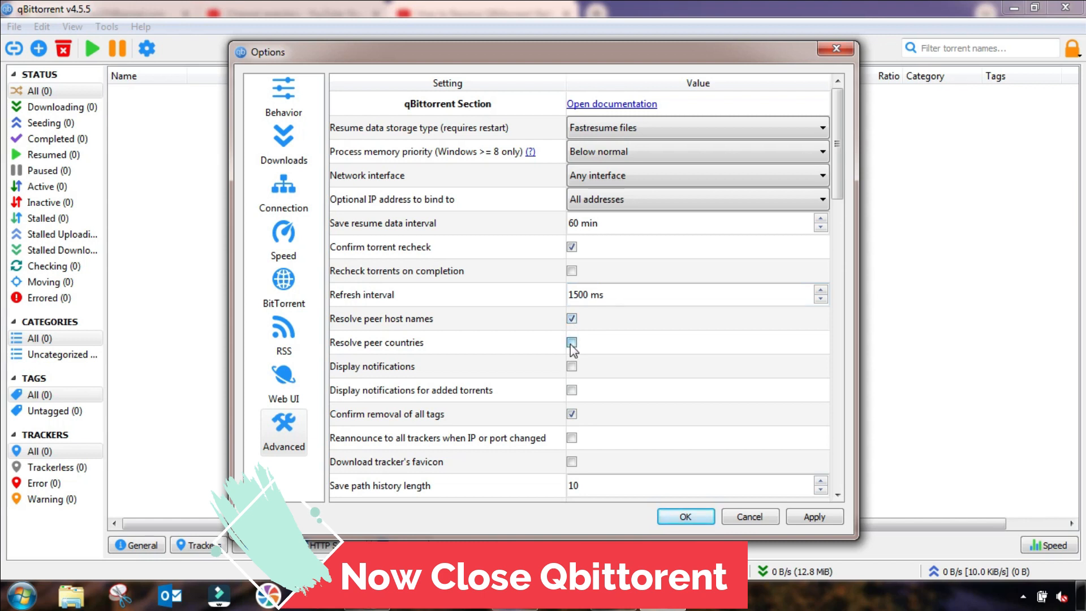
{"action": "left_click", "coordinate": [571, 342]}
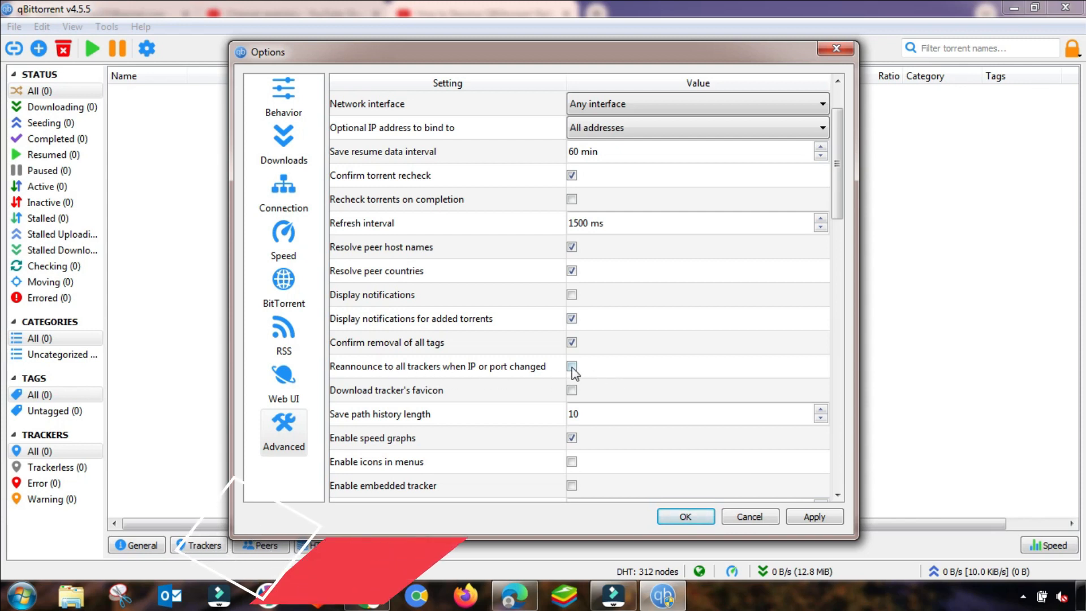
{"action": "left_click", "coordinate": [572, 366]}
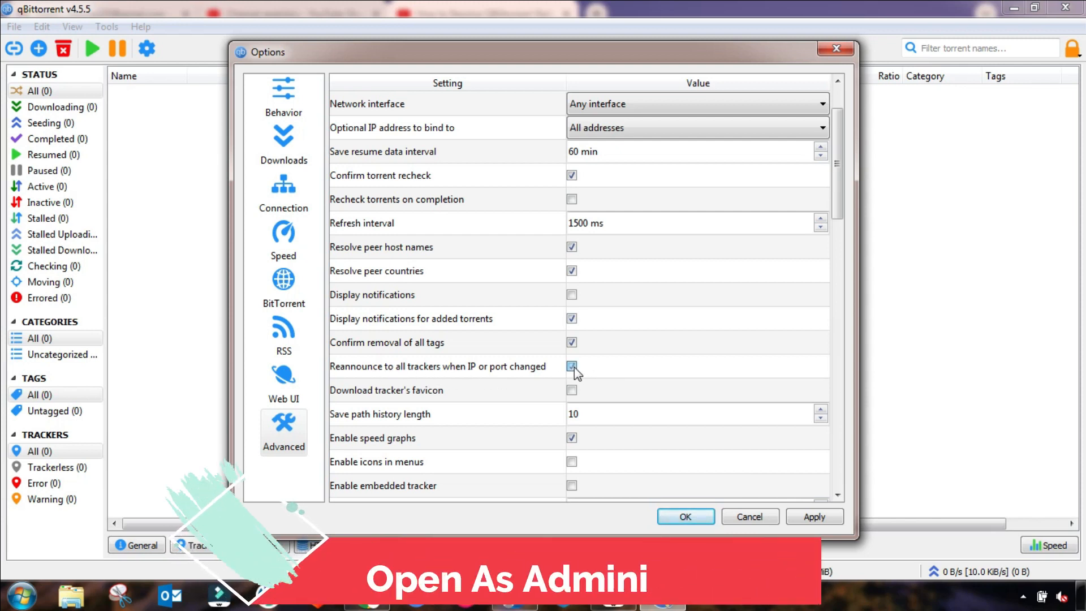
Allow multiple connections from the same IP and always announce to all trackers in a tier, then apply.
{"action": "scroll", "scroll_direction": "down", "scroll_amount": 3}
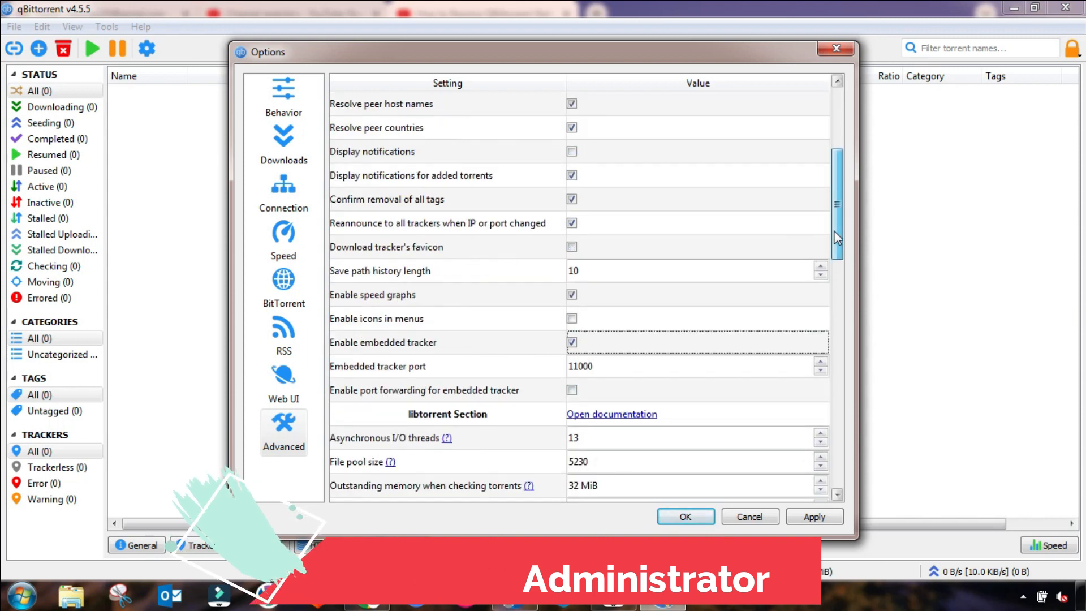
{"action": "scroll", "scroll_direction": "down", "scroll_amount": 3}
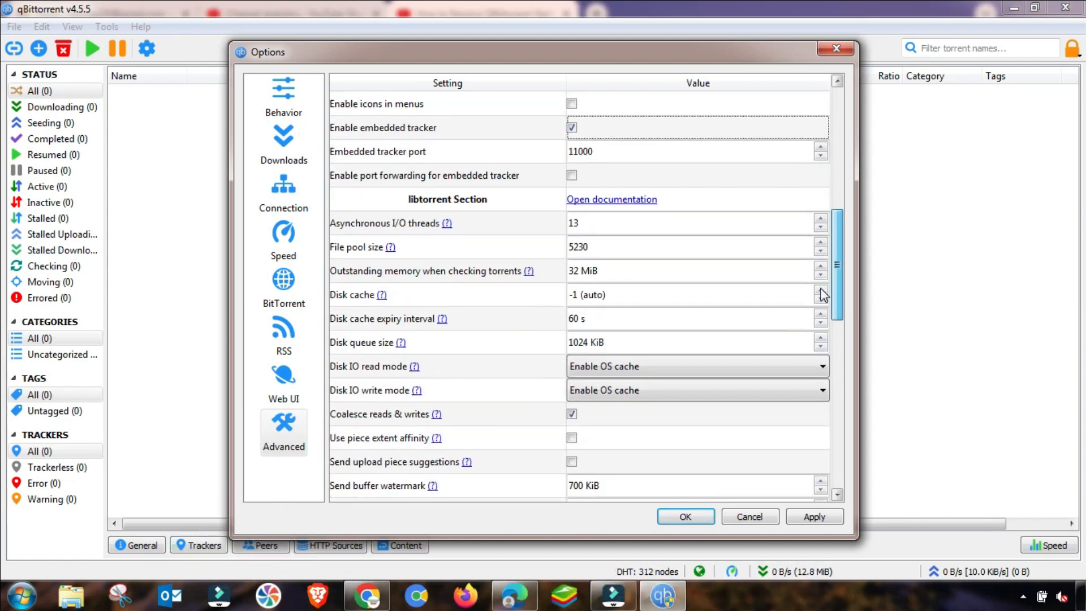
{"action": "scroll", "scroll_direction": "down", "scroll_amount": 3}
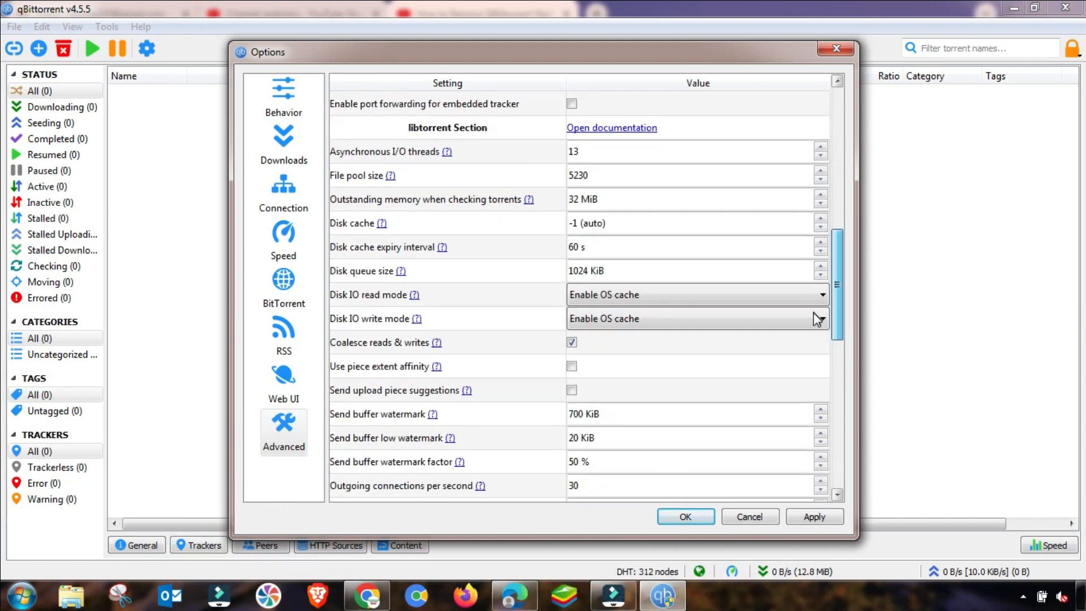
{"action": "scroll", "scroll_direction": "down", "scroll_amount": 3}
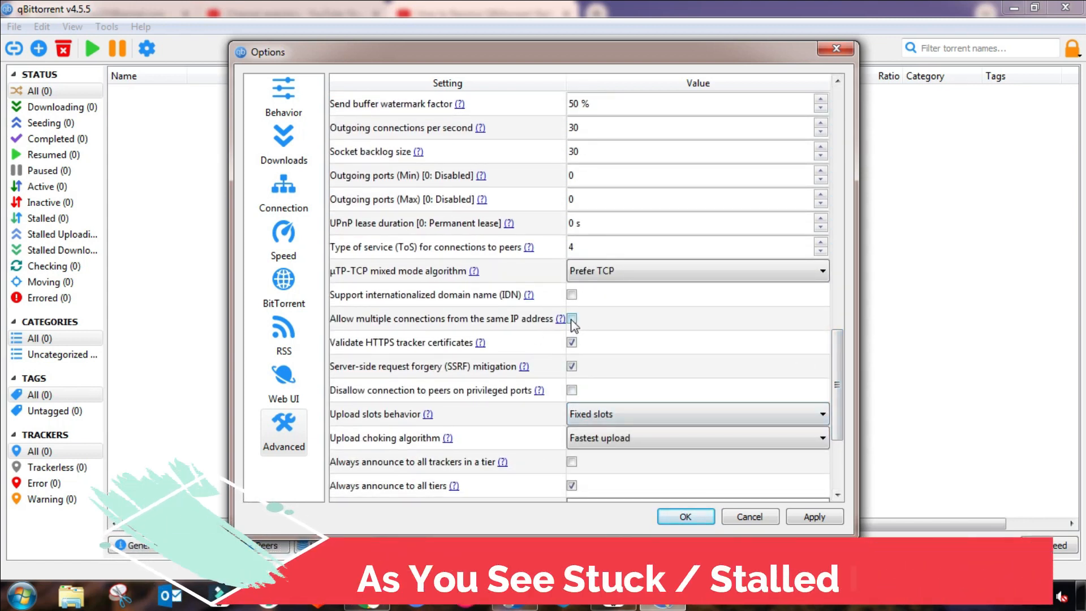
{"action": "left_click", "coordinate": [572, 318]}
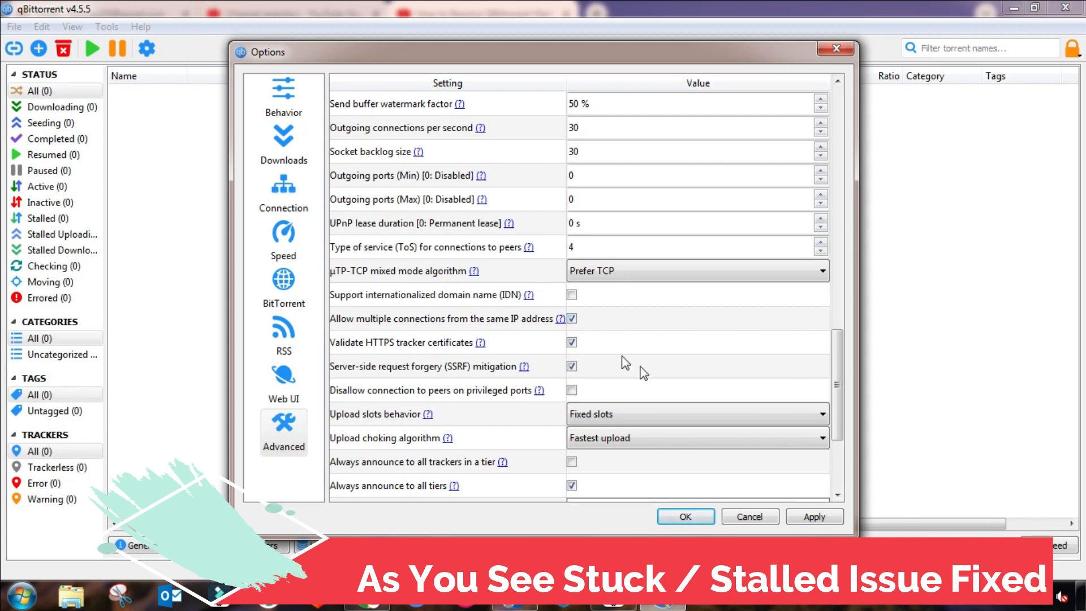
{"action": "scroll", "scroll_direction": "down", "scroll_amount": 3}
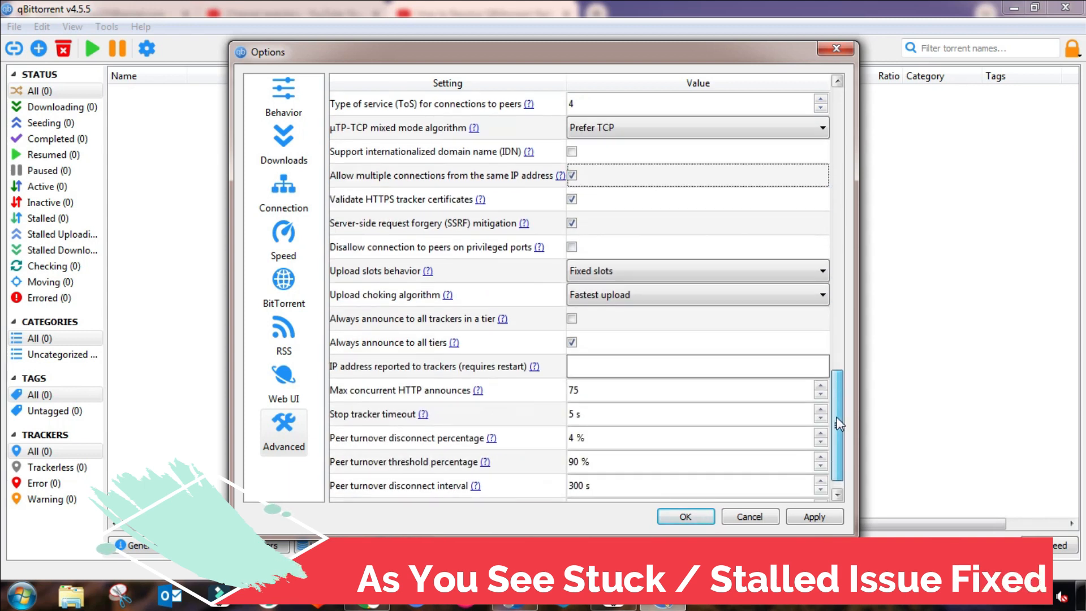
{"action": "scroll", "scroll_direction": "down", "scroll_amount": 3}
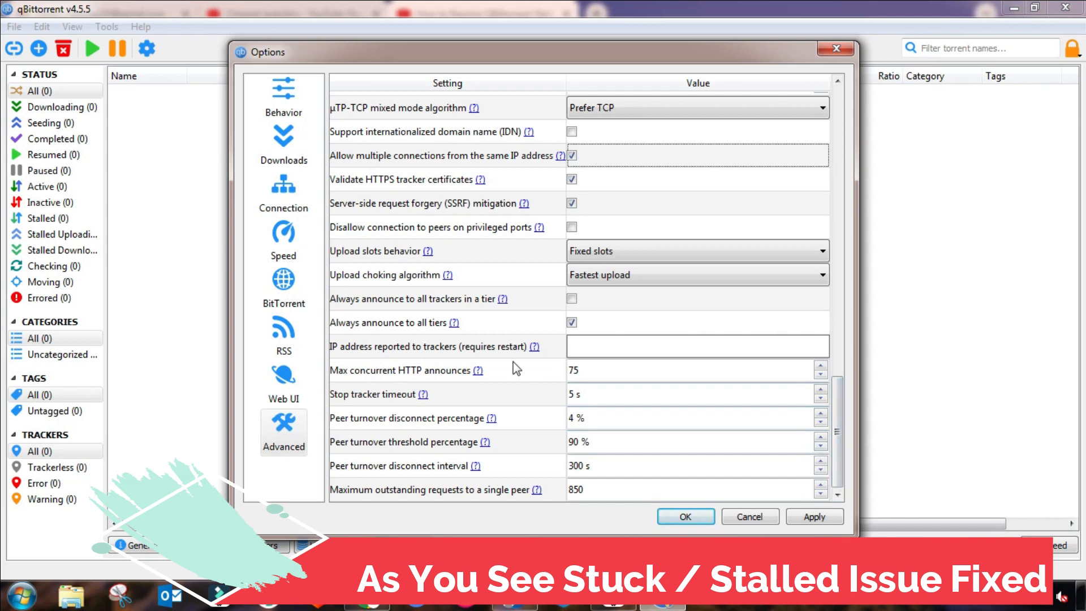
{"action": "left_click", "coordinate": [573, 299]}
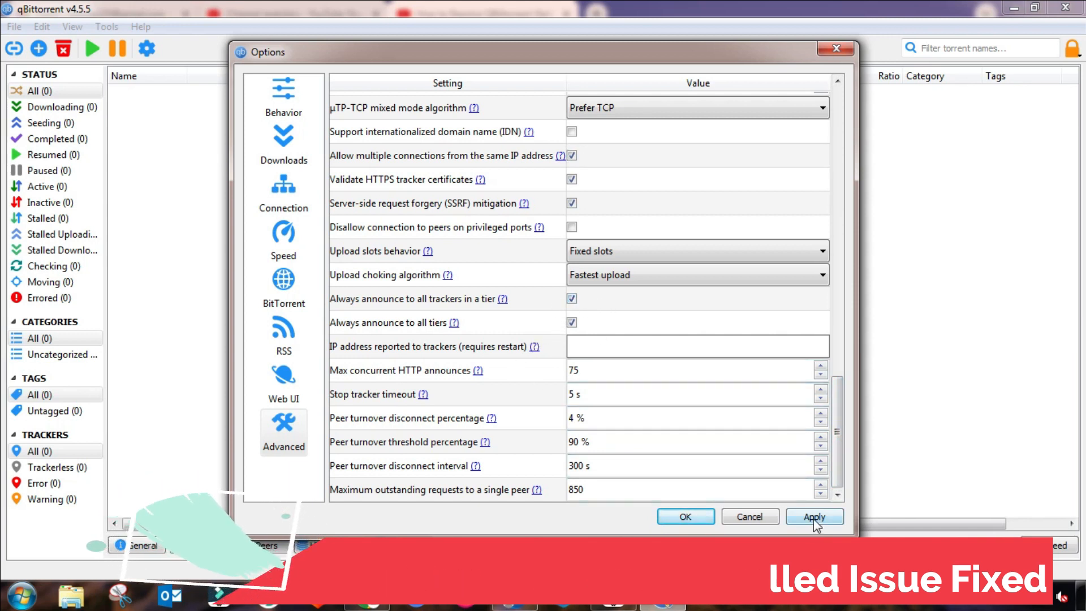
{"action": "left_click", "coordinate": [813, 518]}
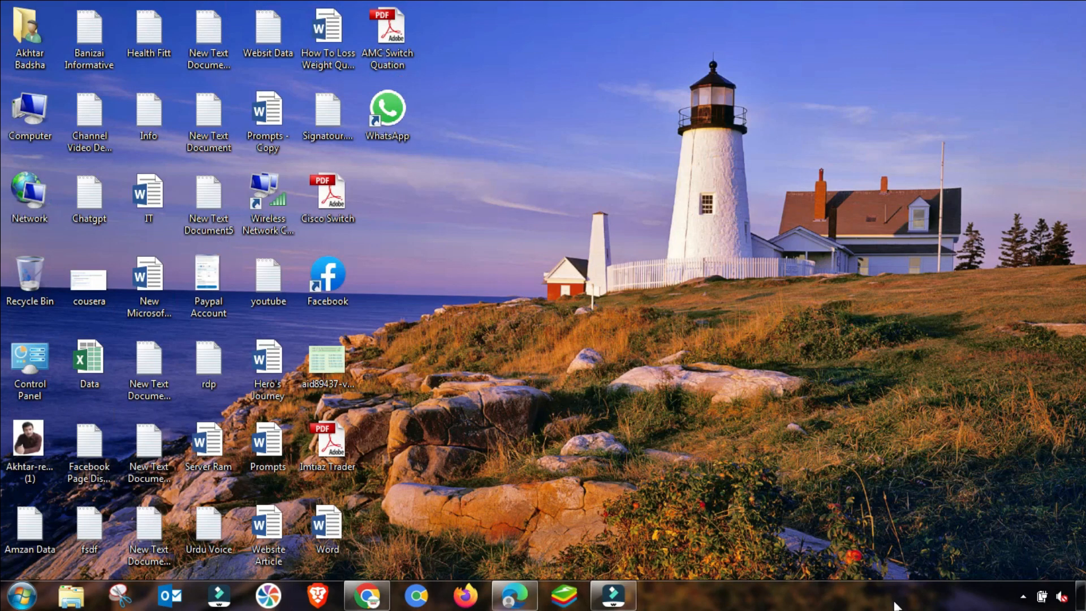
End the BitTorrent.exe process from Task Manager's Processes list and close Task Manager.
{"action": "right_click", "coordinate": [1022, 598]}
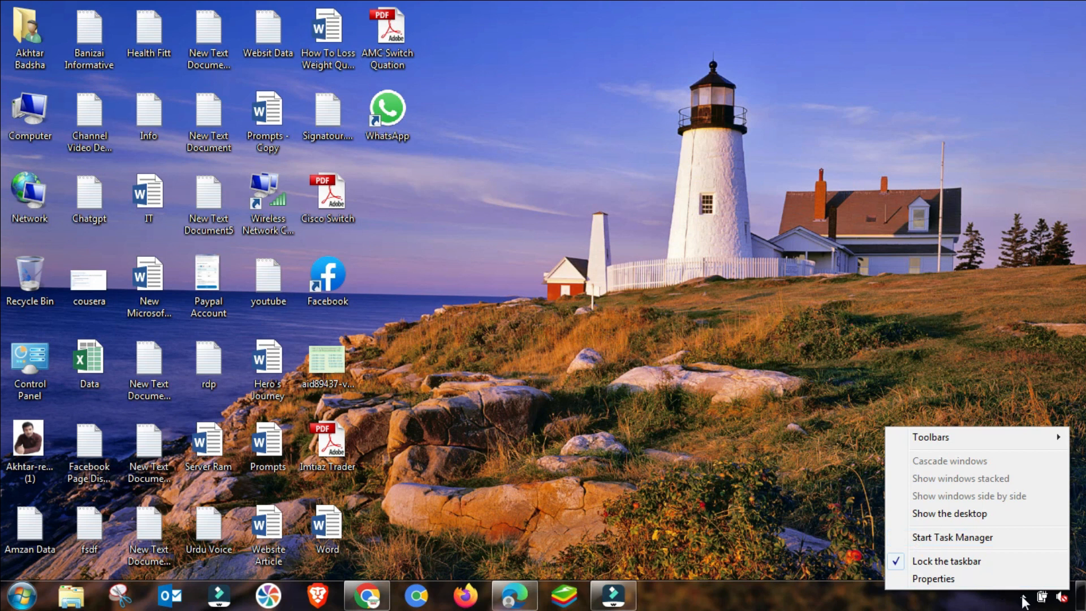
{"action": "left_click", "coordinate": [1023, 596]}
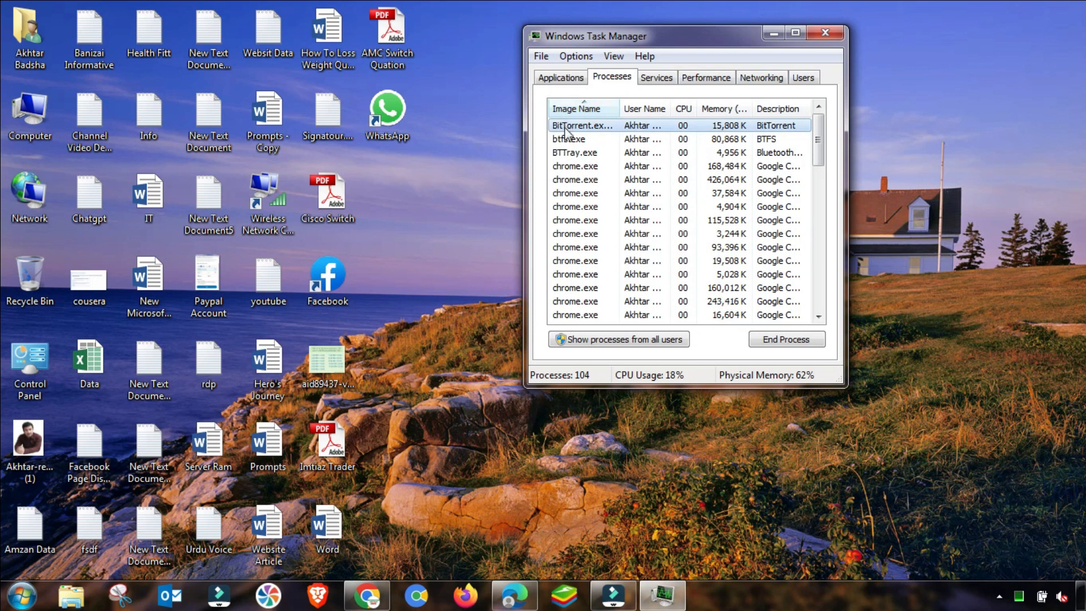
{"action": "left_click", "coordinate": [787, 339]}
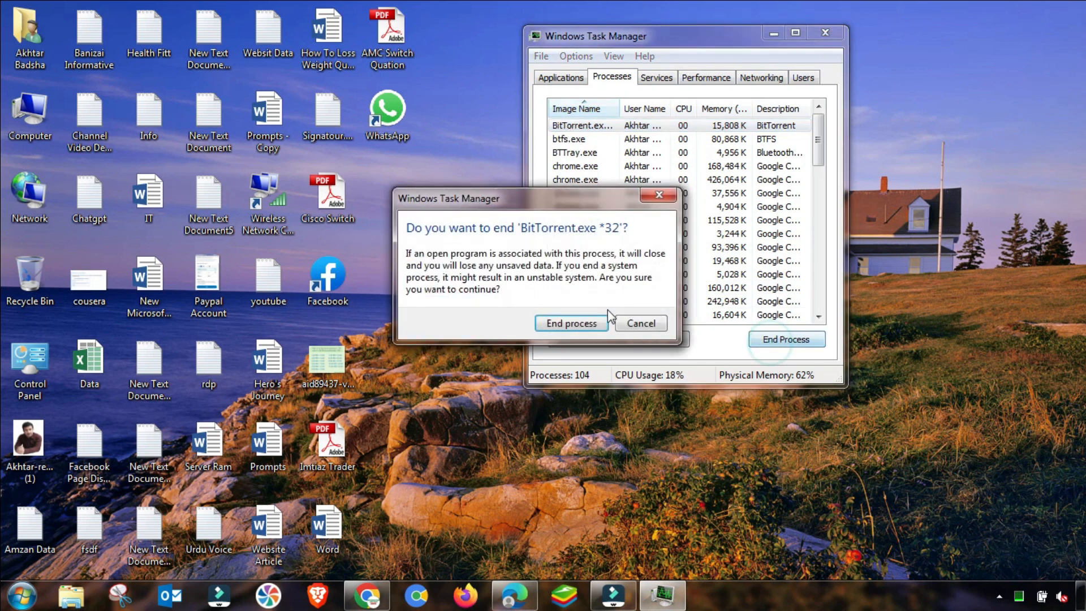
{"action": "left_click", "coordinate": [570, 323]}
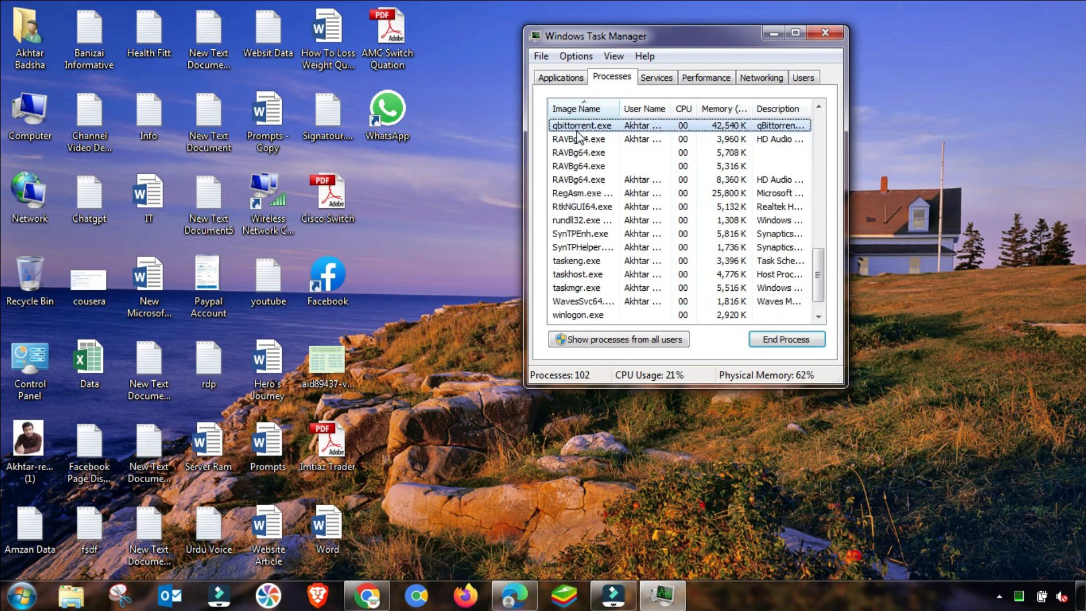
{"action": "left_click", "coordinate": [786, 338]}
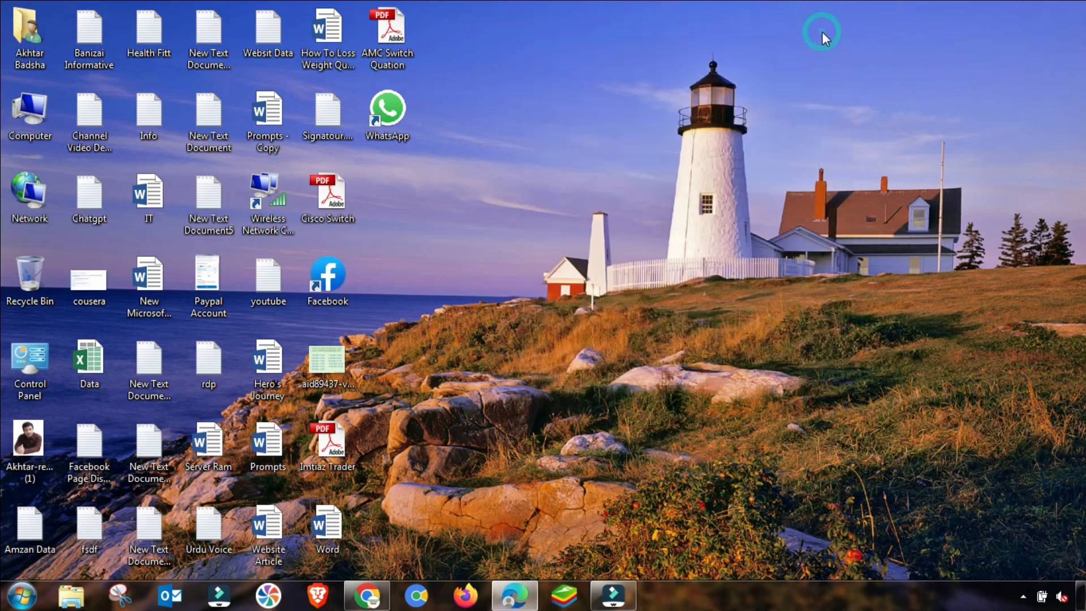
{"action": "left_click", "coordinate": [1024, 597]}
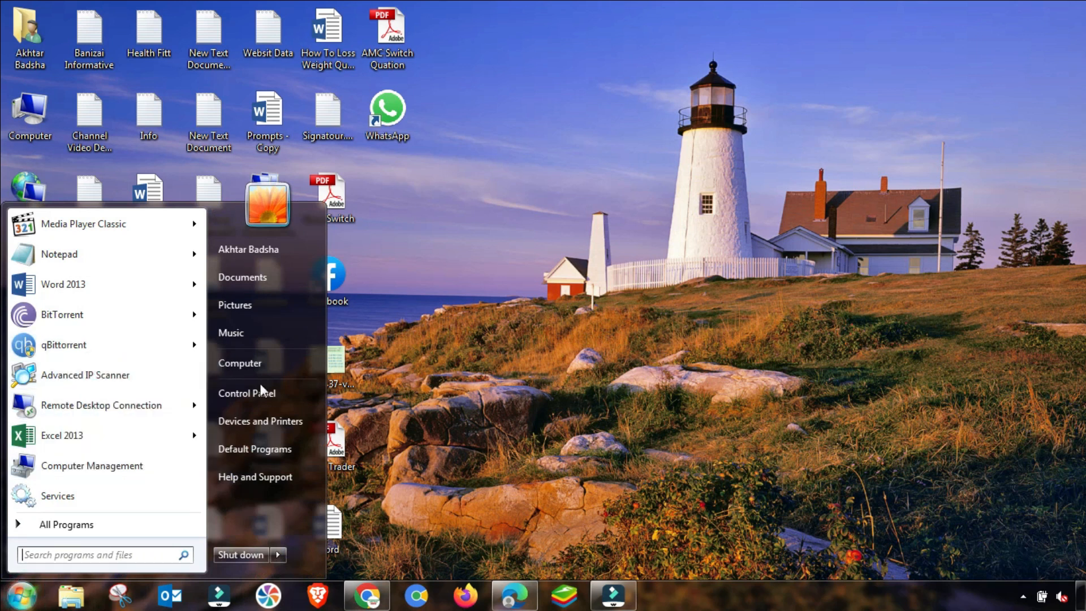
Relaunch qBittorrent and add the Office PRO Plus 2016 torrent so it starts downloading.
{"action": "left_click", "coordinate": [63, 344]}
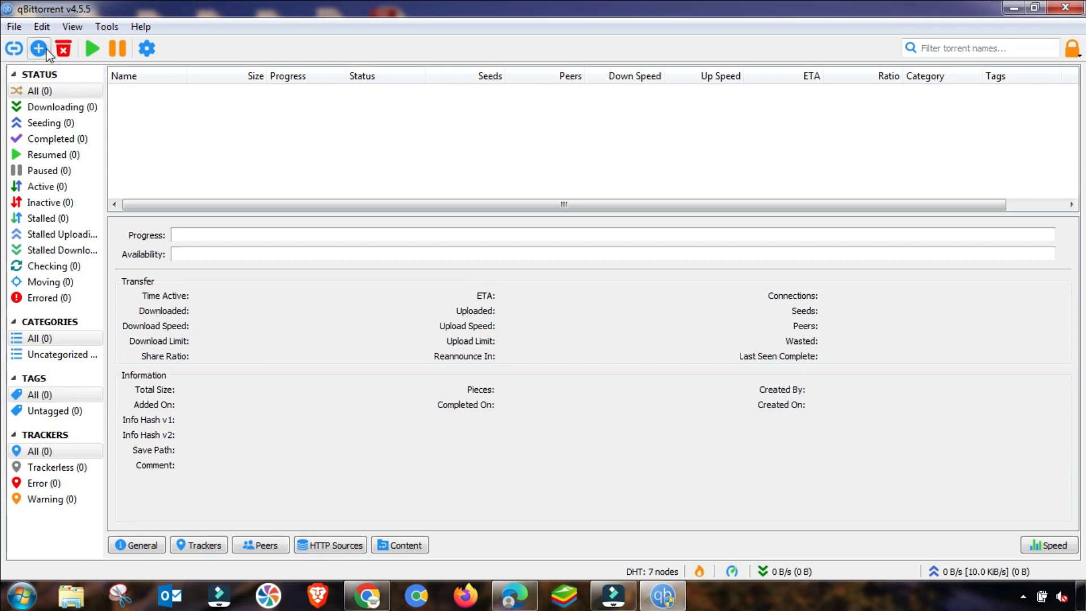
{"action": "left_click", "coordinate": [38, 49]}
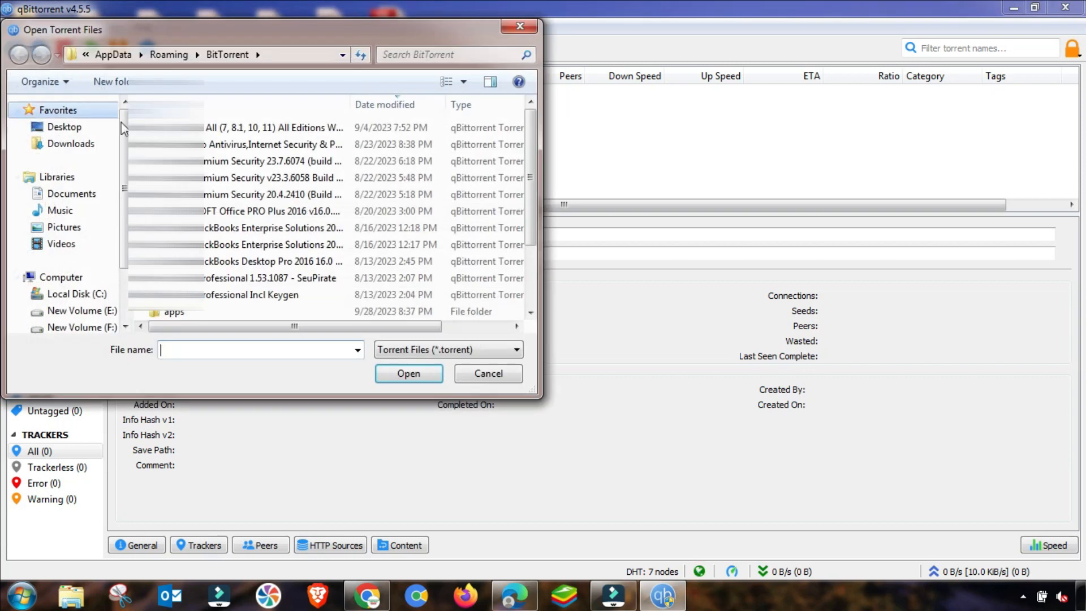
{"action": "left_click", "coordinate": [274, 212]}
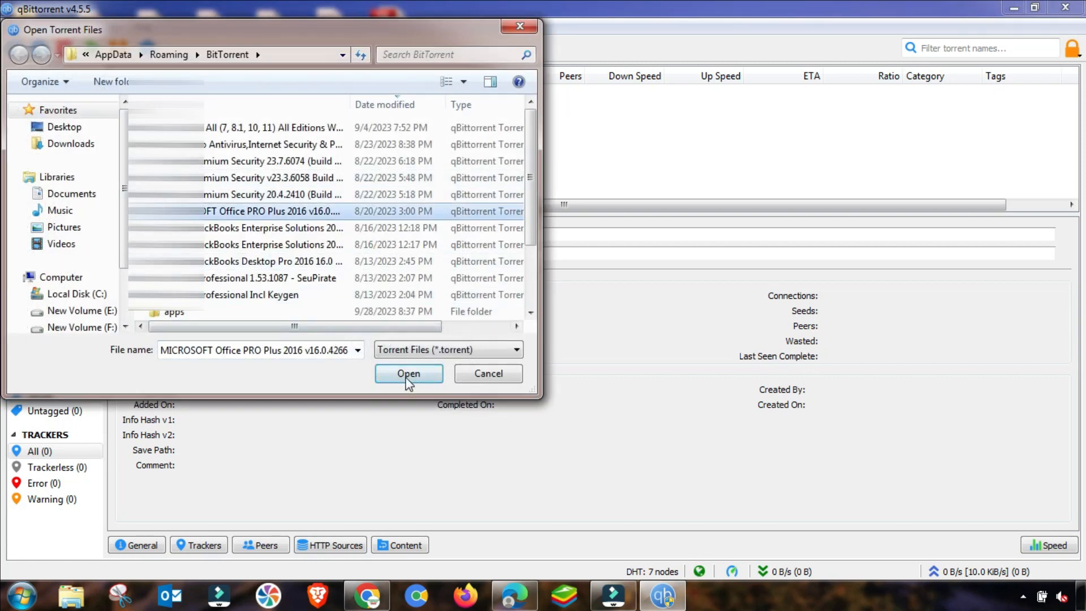
{"action": "left_click", "coordinate": [408, 373]}
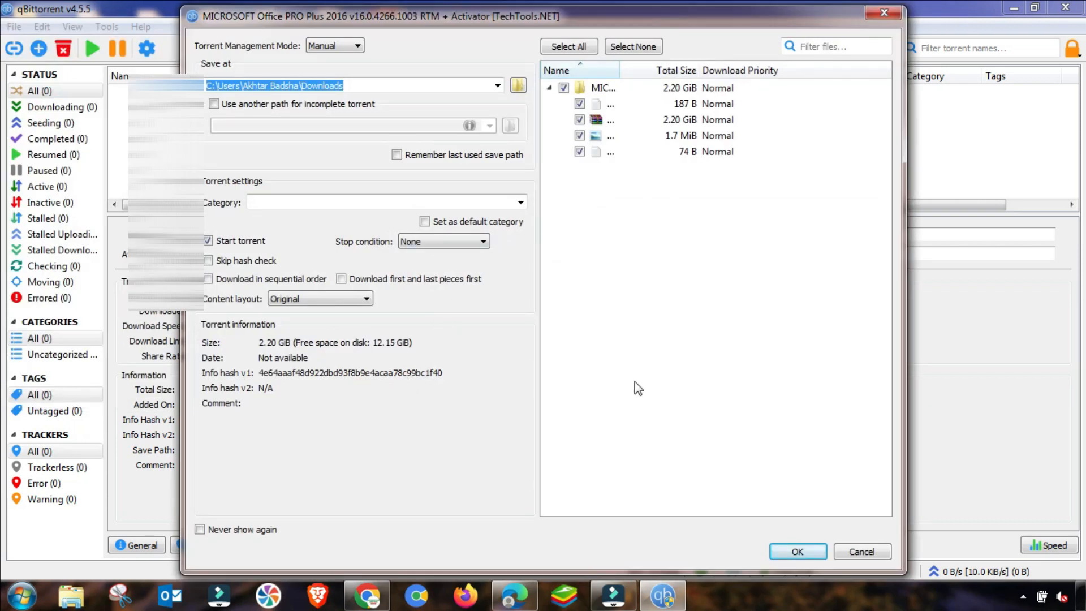
{"action": "left_click", "coordinate": [796, 551]}
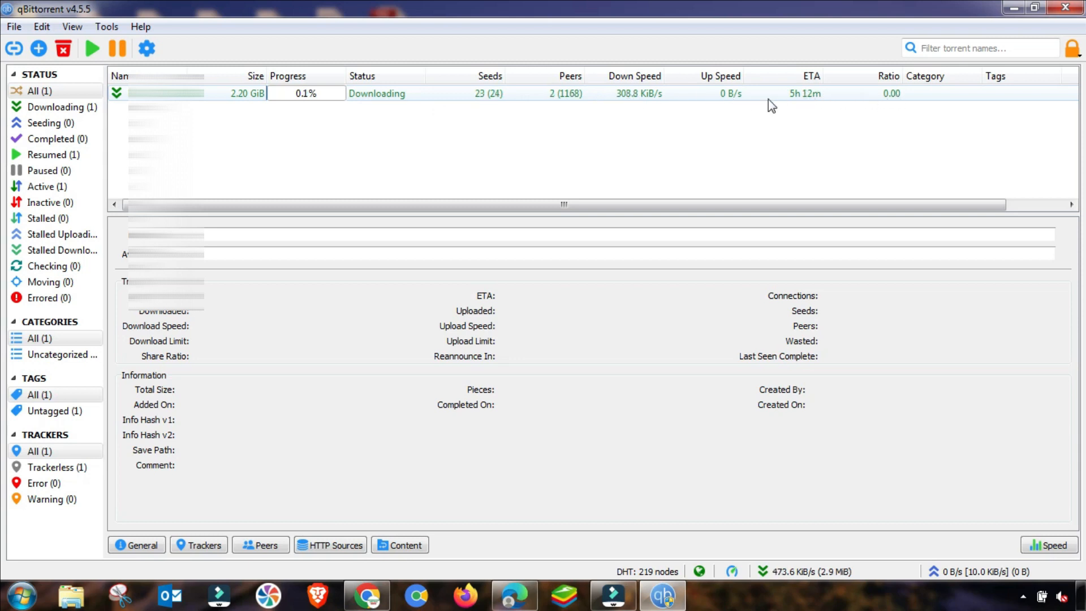
{"action": "mouse_move", "coordinate": [591, 105]}
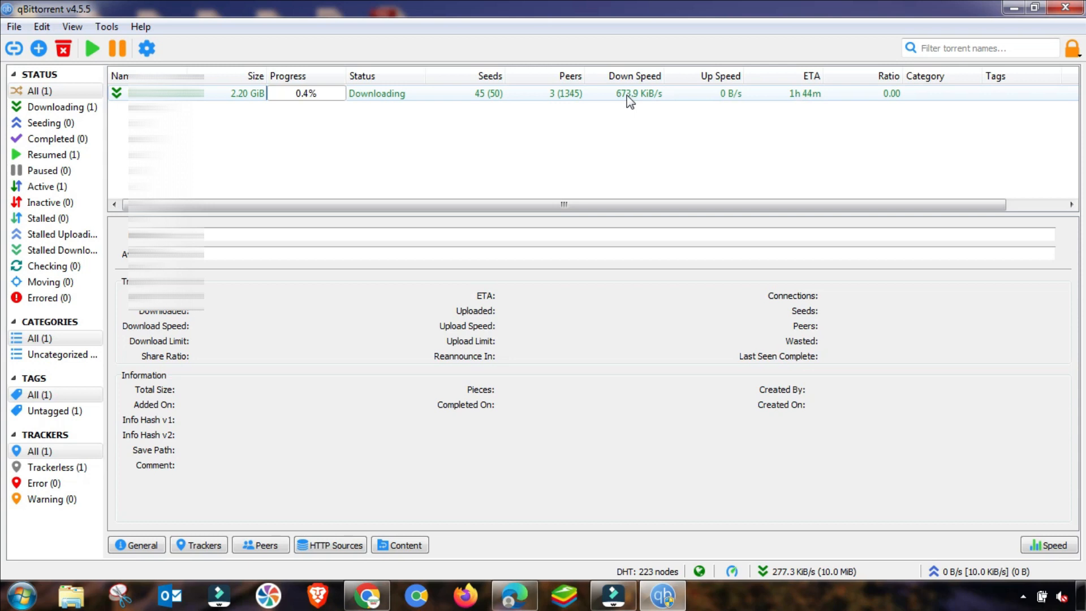
{"action": "mouse_move", "coordinate": [665, 135]}
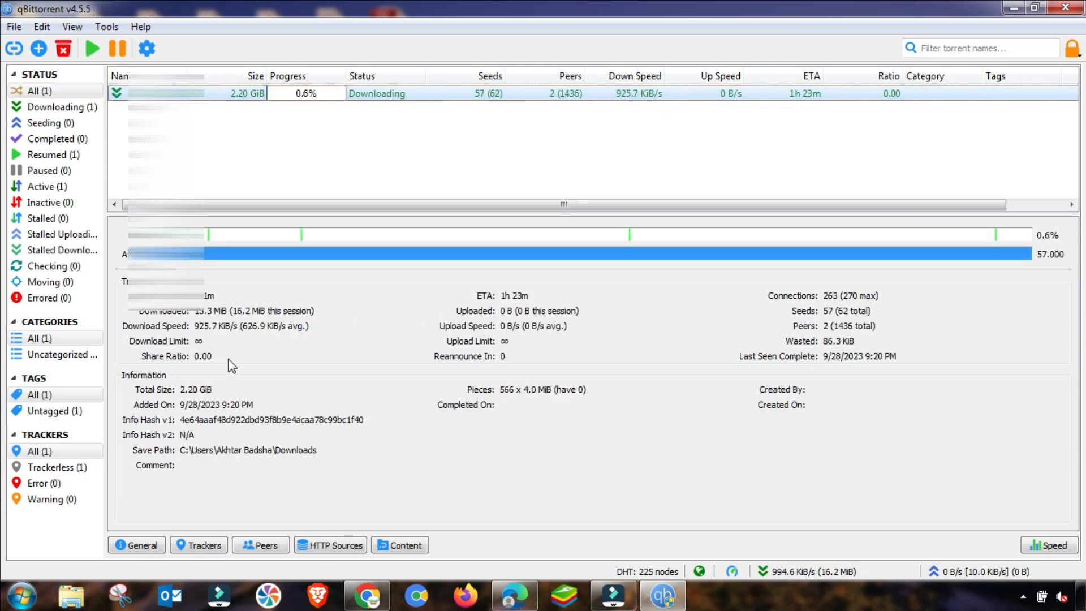
{"action": "mouse_move", "coordinate": [767, 510]}
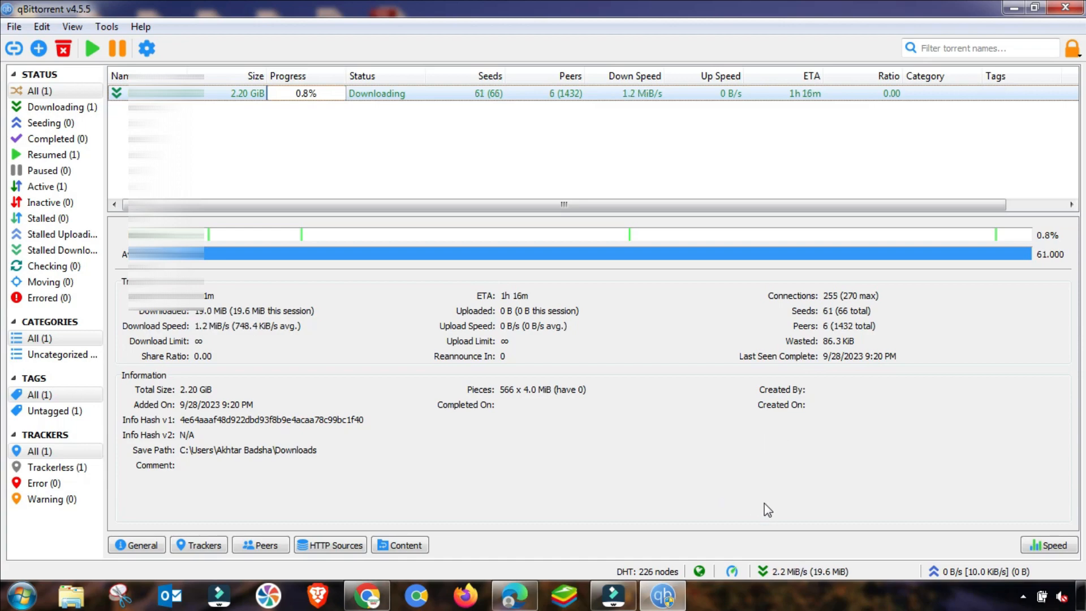